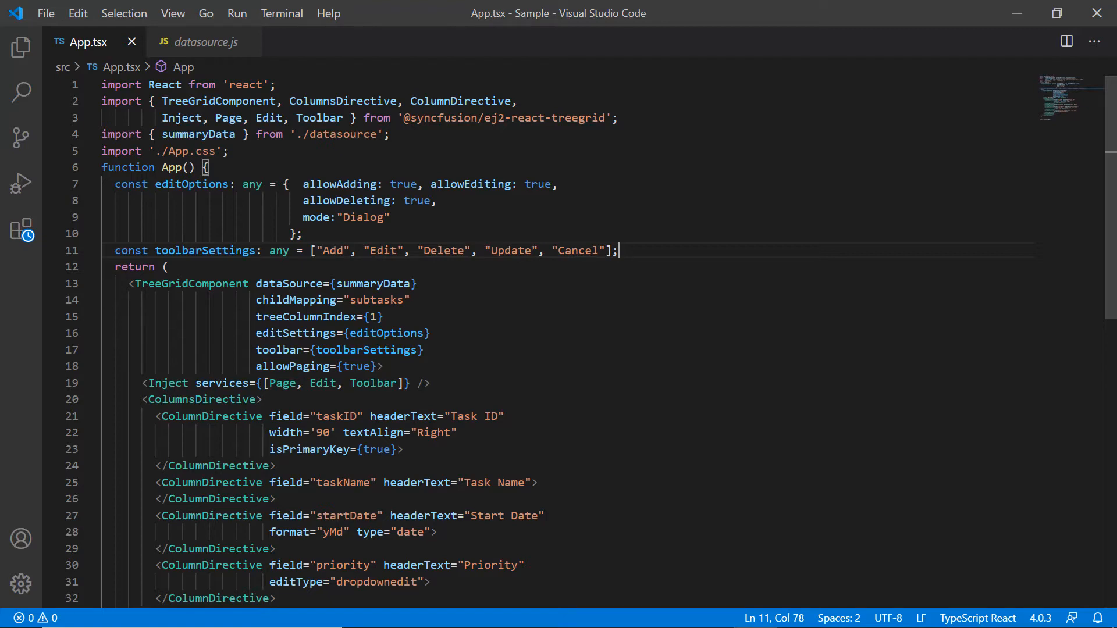
# Step: Bring Chrome forward to view the TreeGrid app at localhost:3000
pyautogui.click(207, 42)
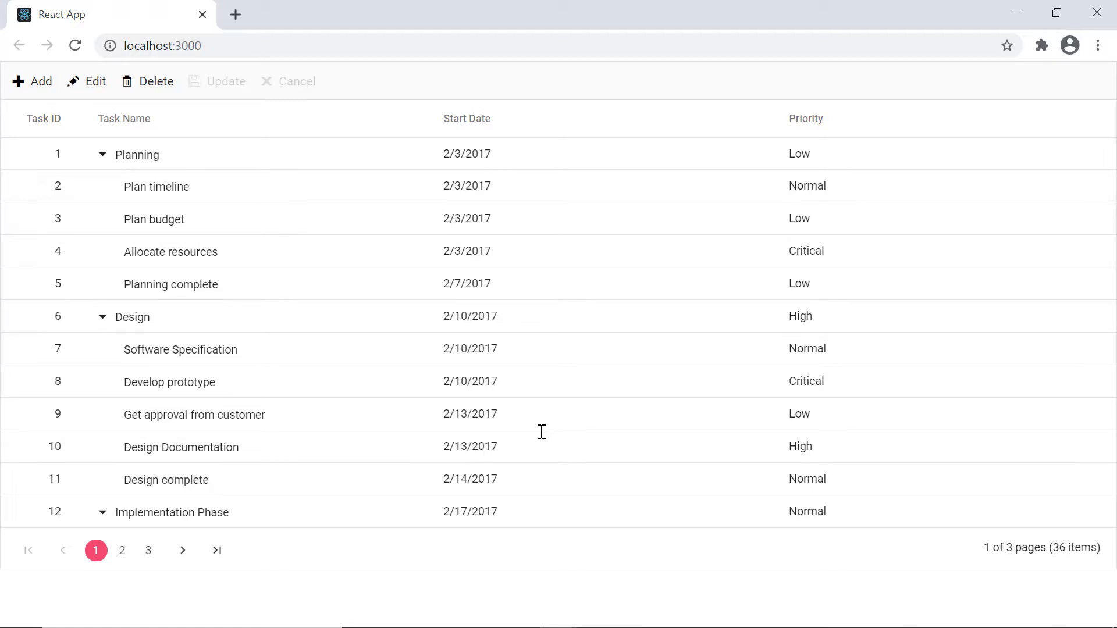
pyautogui.moveTo(396, 221)
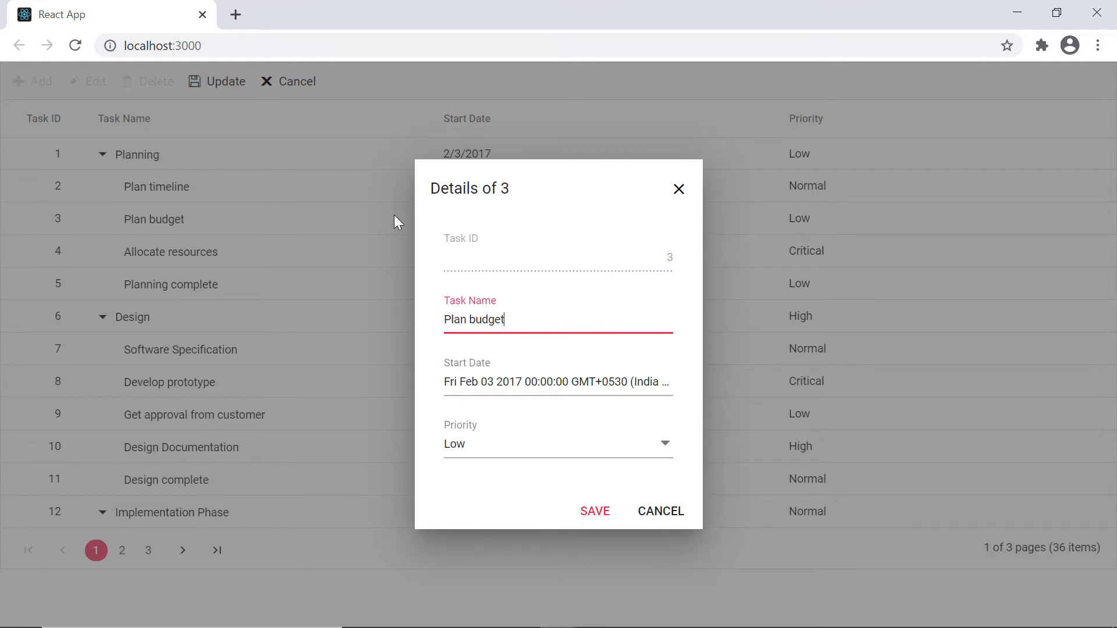
pyautogui.moveTo(674, 565)
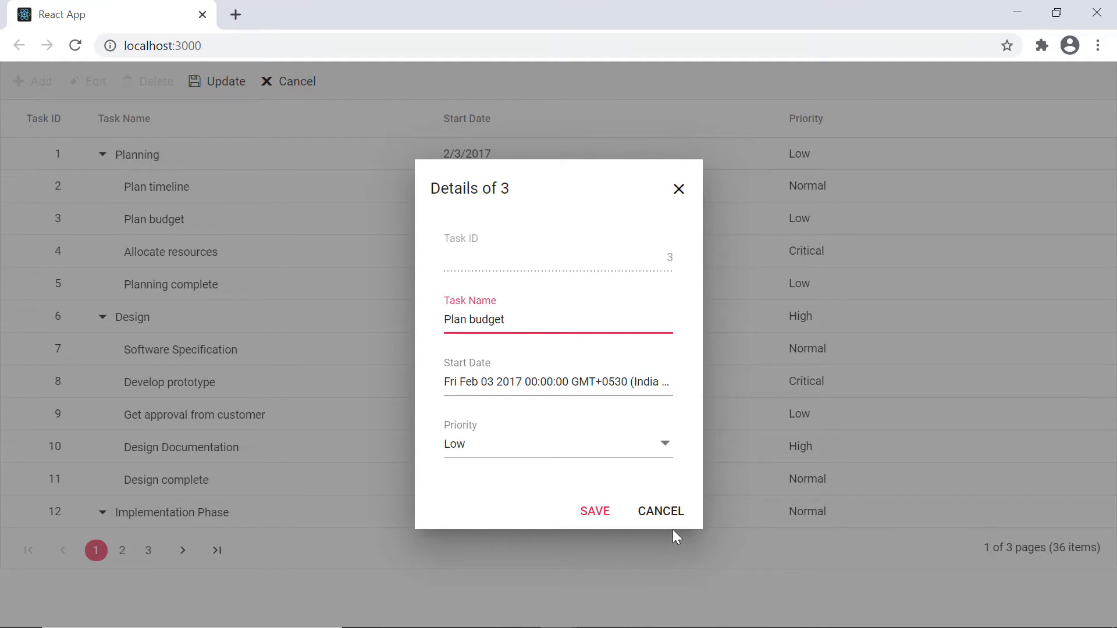
pyautogui.moveTo(661, 516)
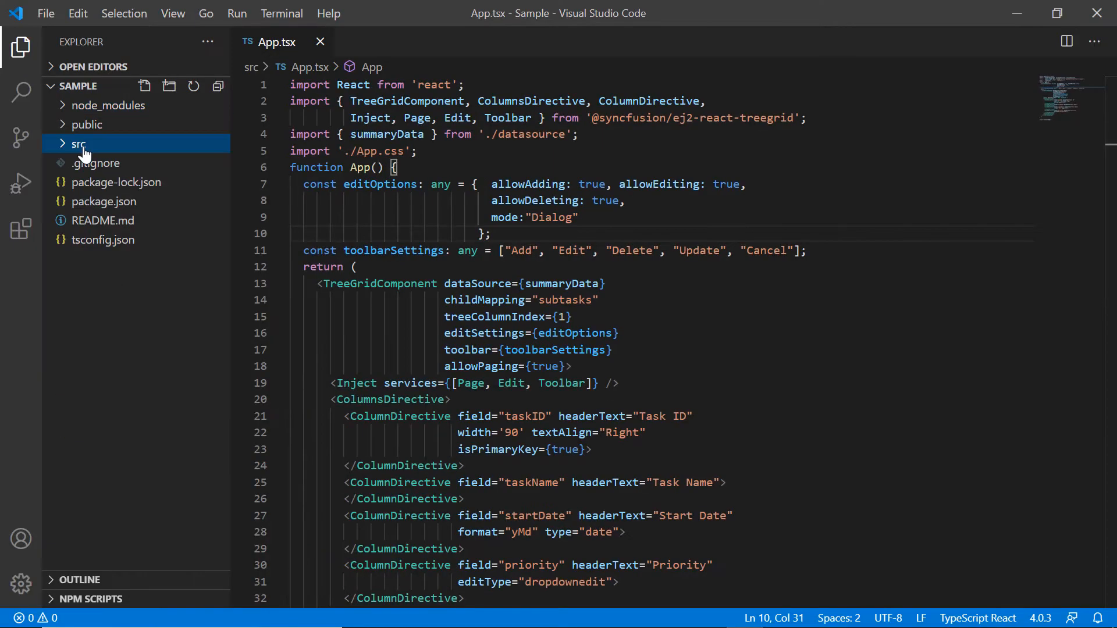
# Step: Add dialogTemplate.tsx under src with an exported React.FC component skeleton returning markup
pyautogui.click(79, 145)
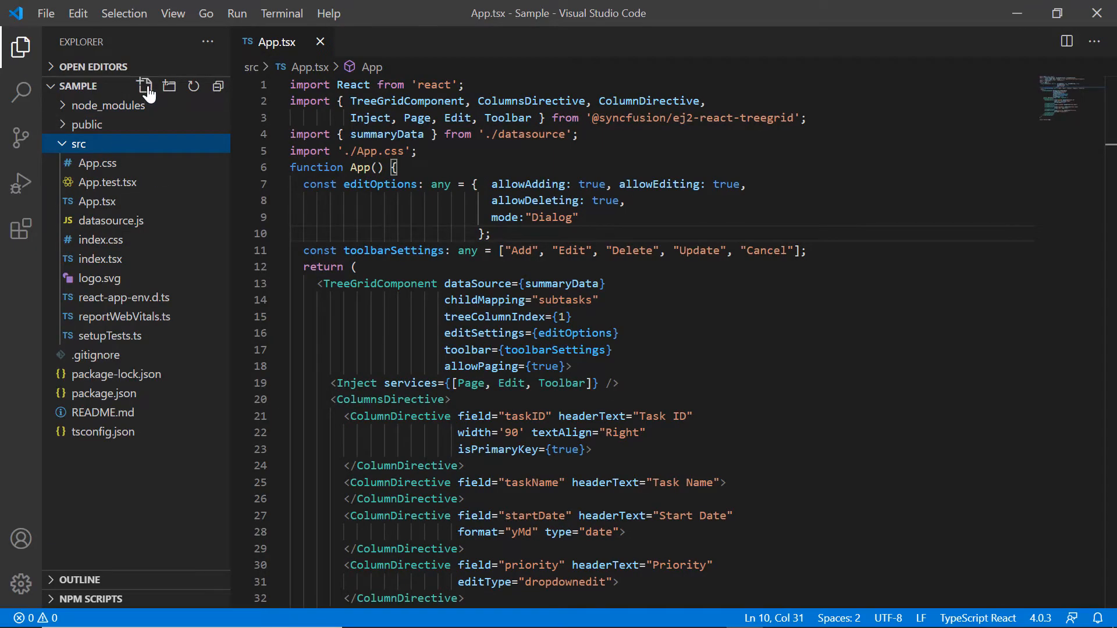
pyautogui.click(144, 86)
pyautogui.write('const DialogFormTemplate: React')
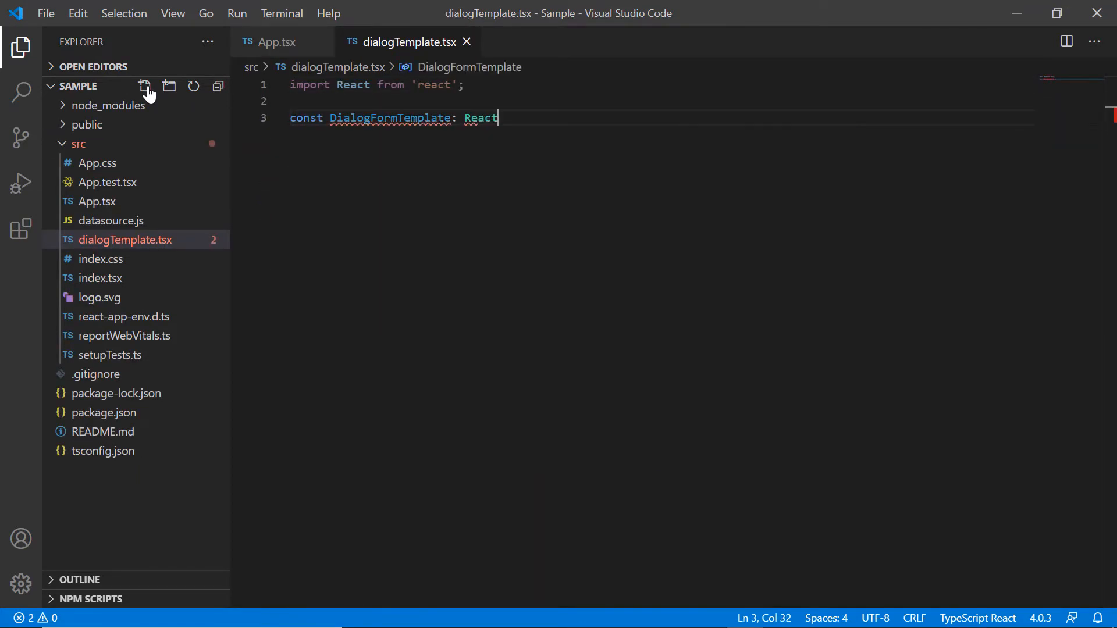
pyautogui.write('.FC = (props:any) => {')
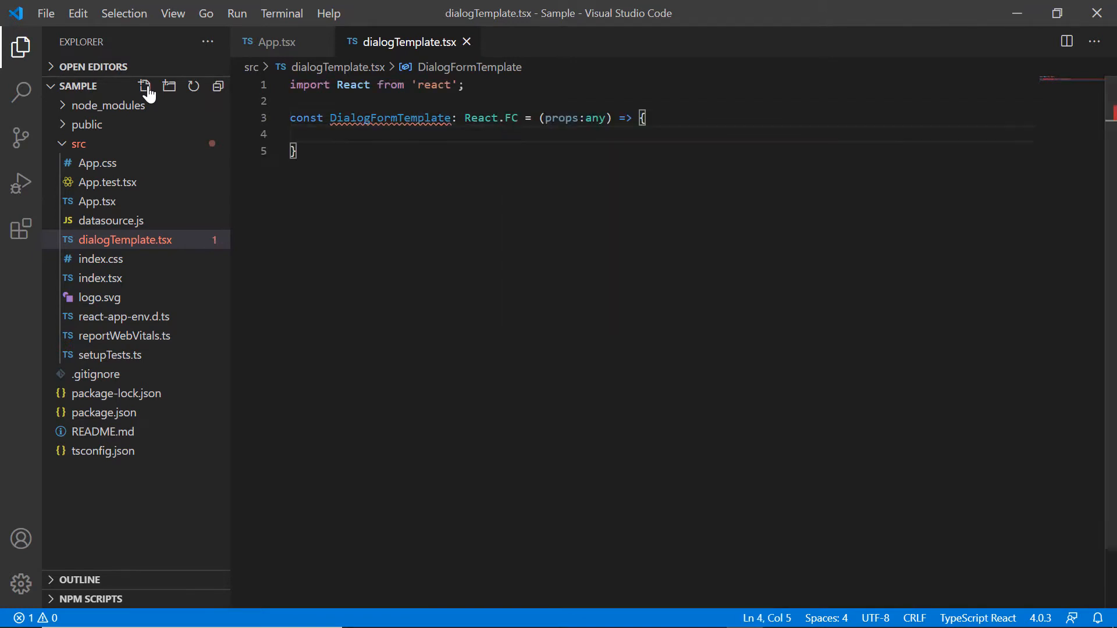
pyautogui.write('return()')
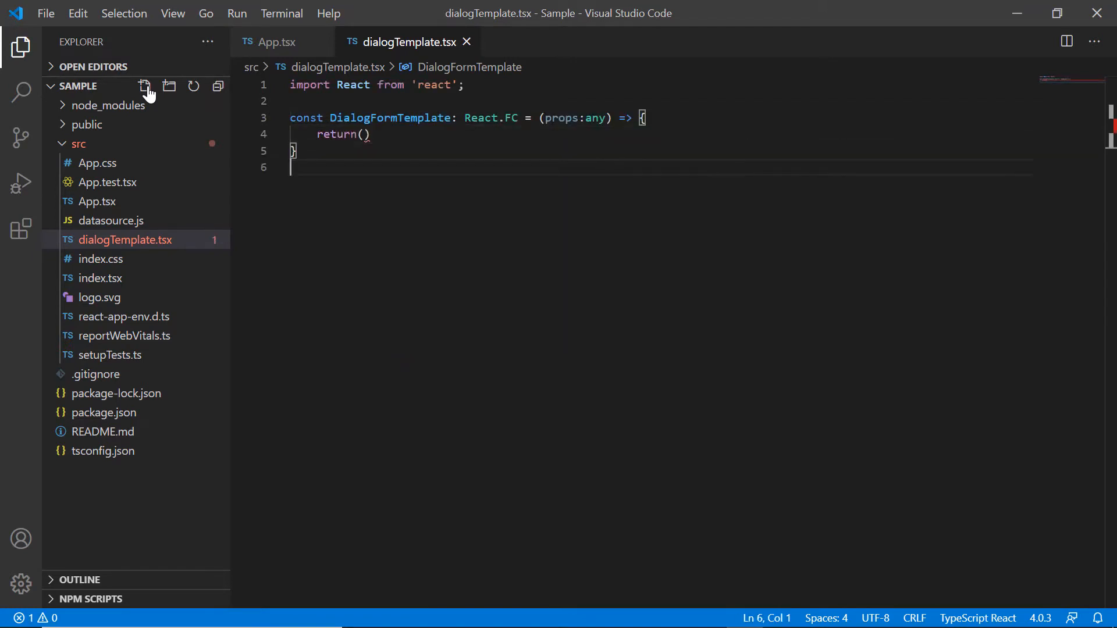
pyautogui.write('export default DialogFormTemplate;')
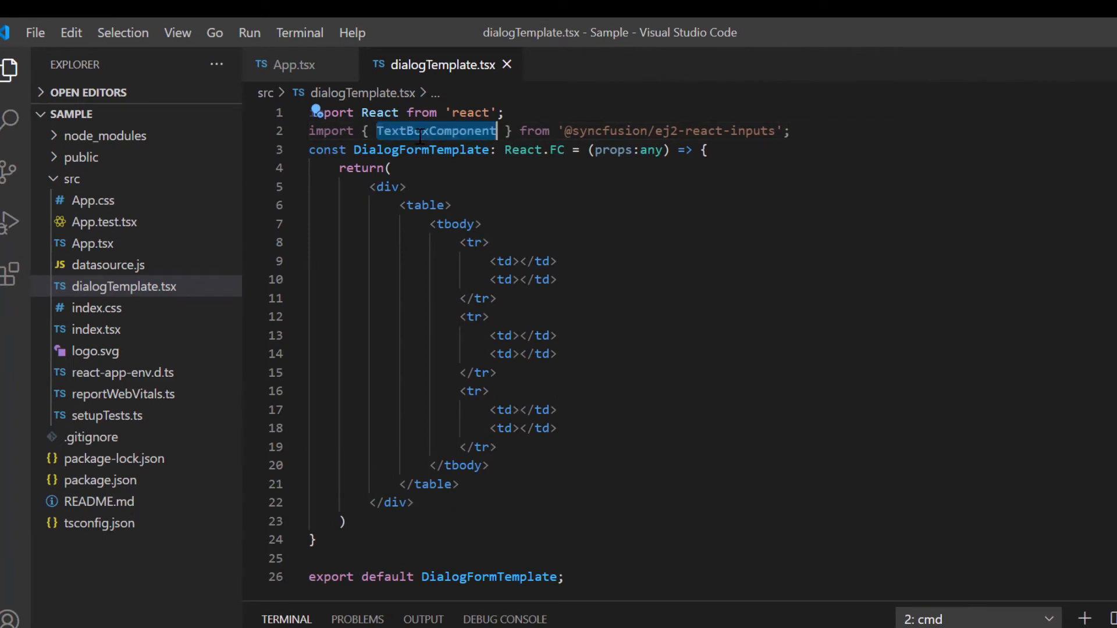
# Step: Add a Task ID TextBoxComponent bound to props.taskID with placeholder and floatLabelType Always
pyautogui.write('<TextBoxComponent id=""></TextBoxComponent>')
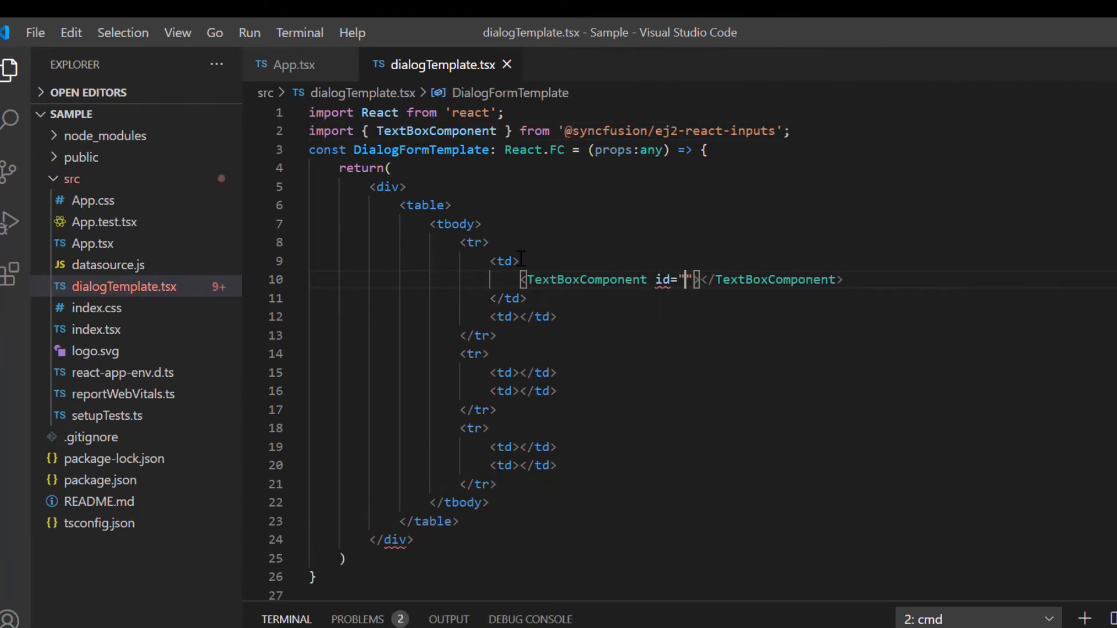
pyautogui.write('taskID" n')
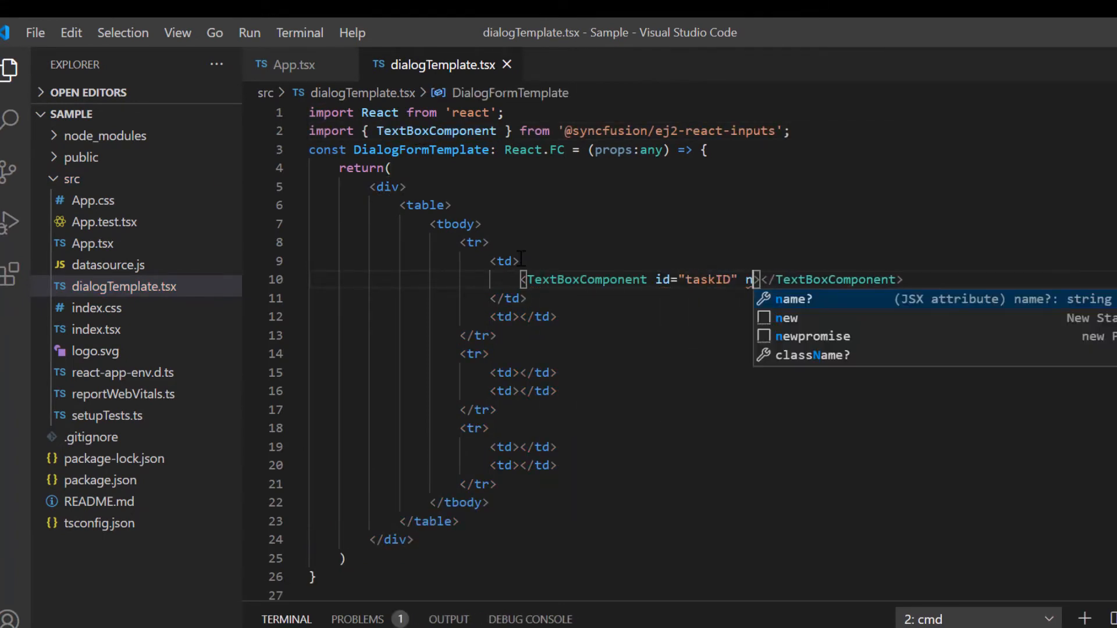
pyautogui.write('name="taskID" value=')
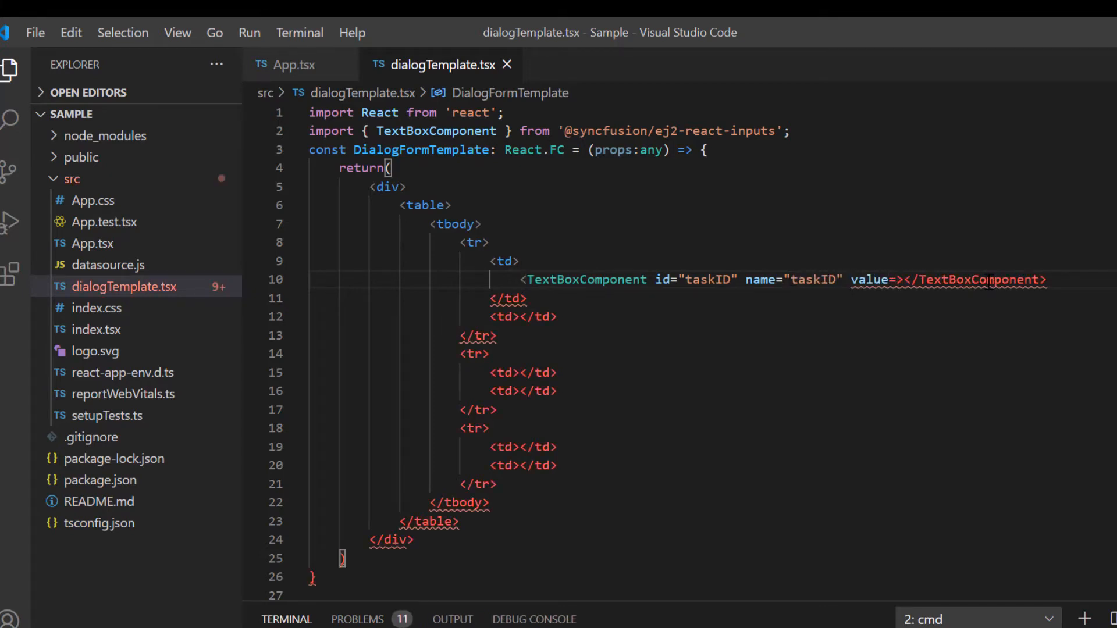
pyautogui.write('{props}')
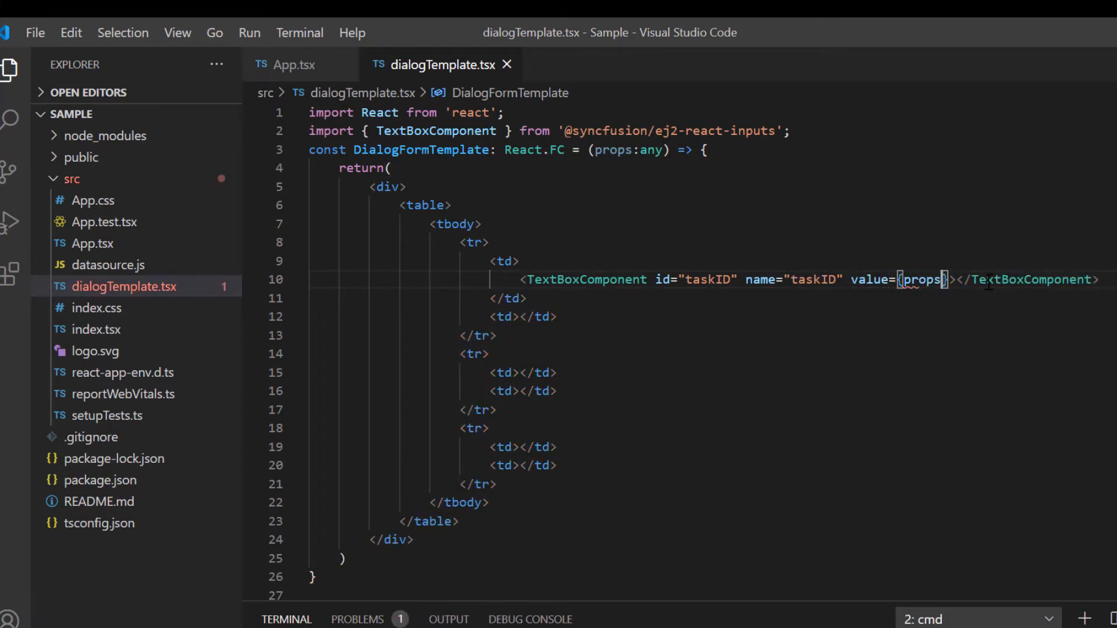
pyautogui.write('.taskID')
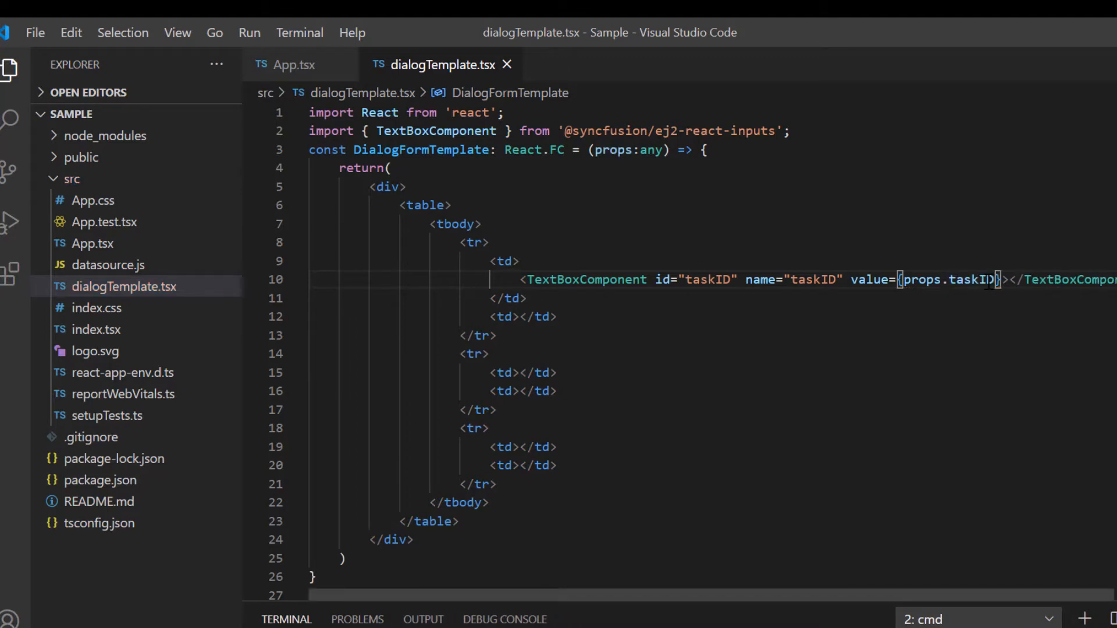
pyautogui.press('Enter')
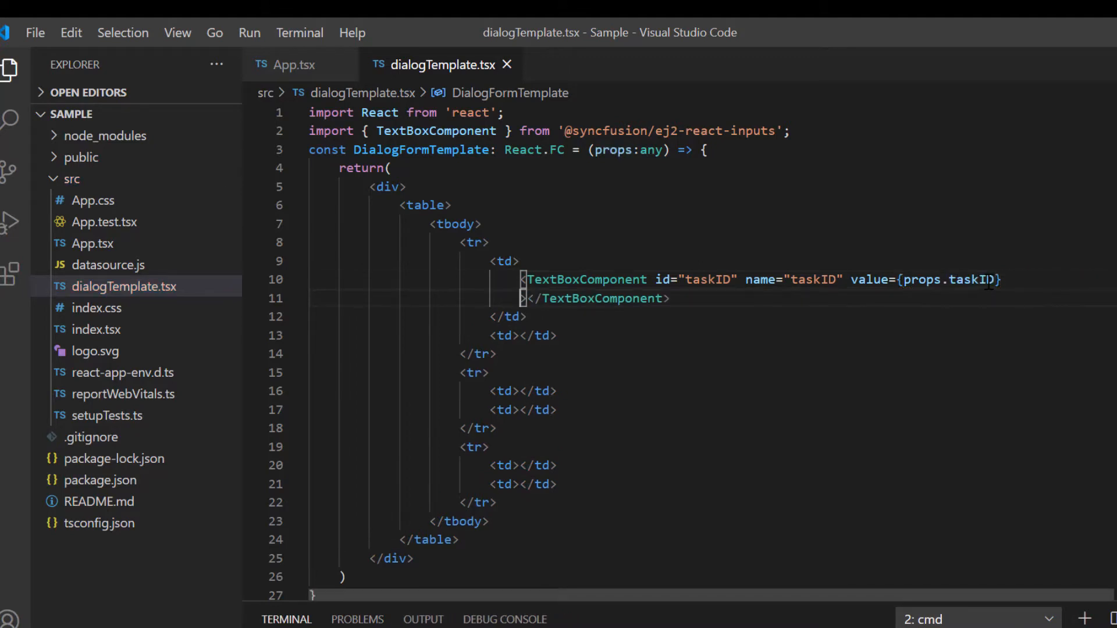
pyautogui.write('placeholder="Task ID')
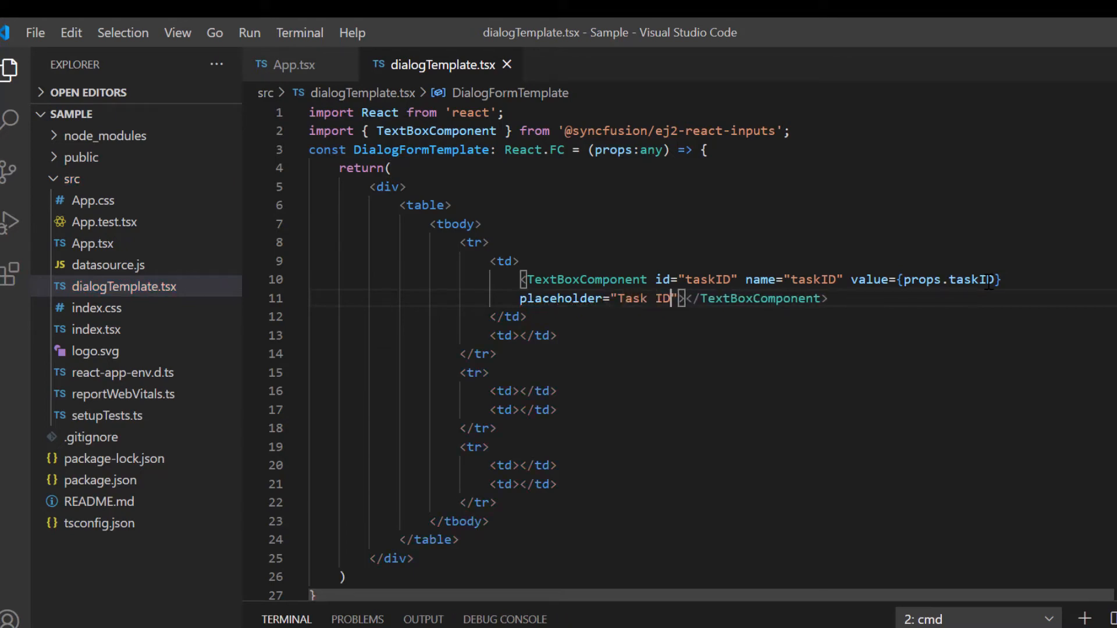
pyautogui.write('floatLabelType=')
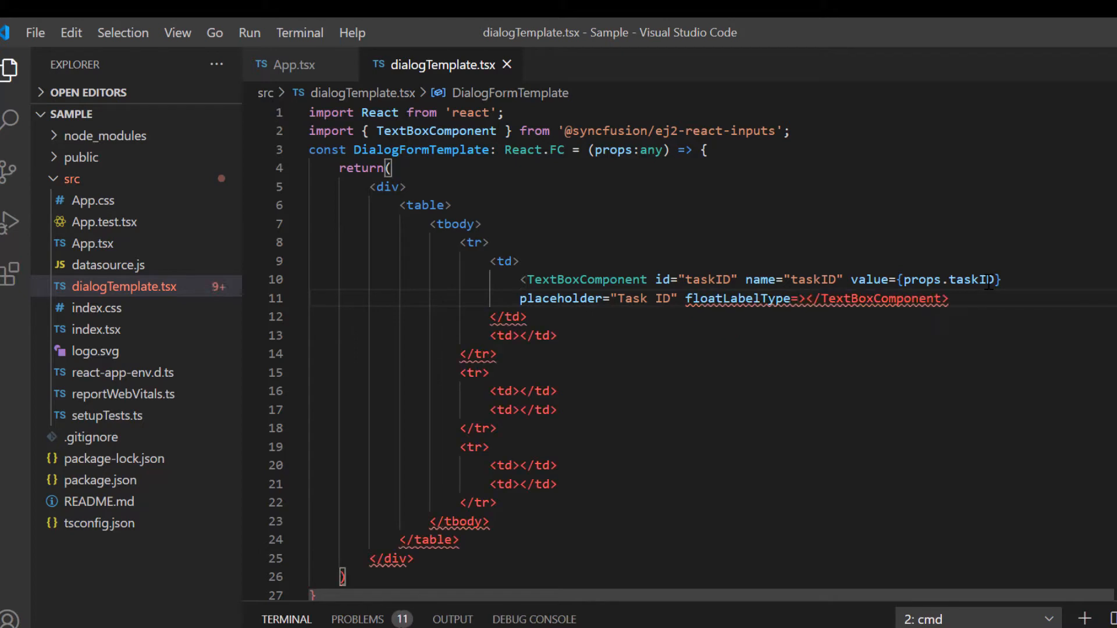
pyautogui.write('"Always"')
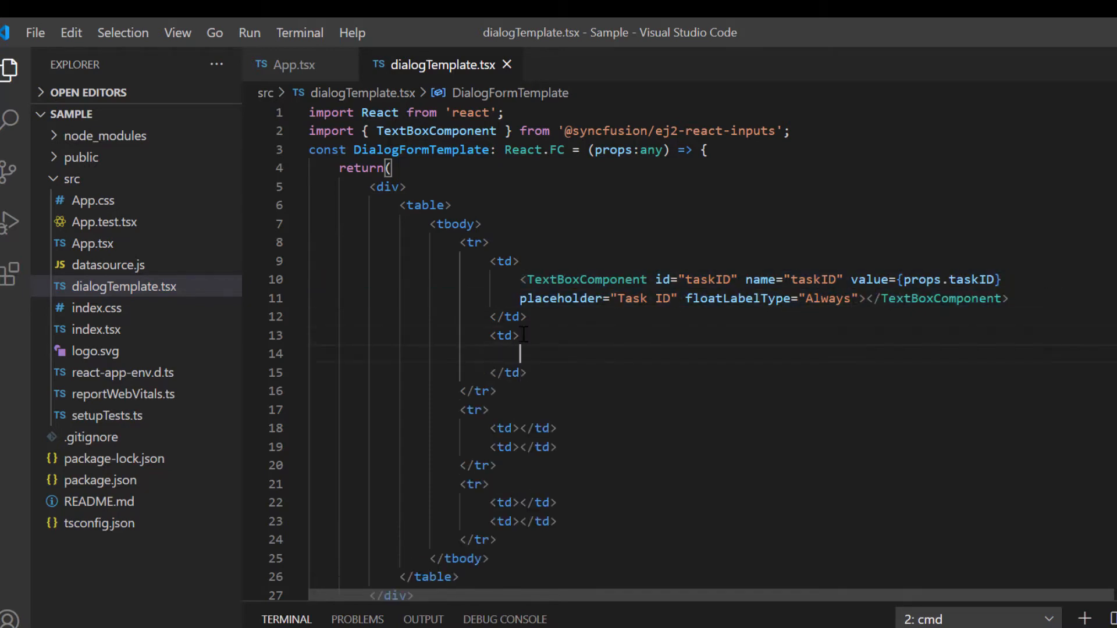
# Step: Add a Task Name TextBoxComponent bound to props with placeholder Task Name
pyautogui.write('<TextBoxComponent id="taskName" name="taskID" value={props.taskID} placeholder="Task ID" floatLabelType="Always"></TextBoxComponent>')
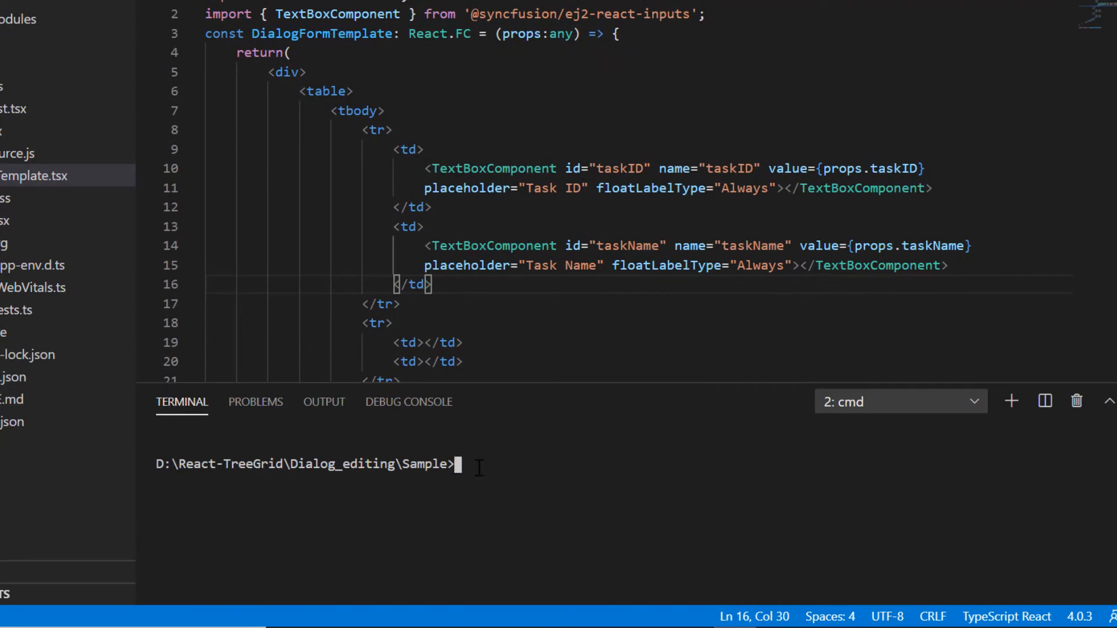
pyautogui.write('npm i')
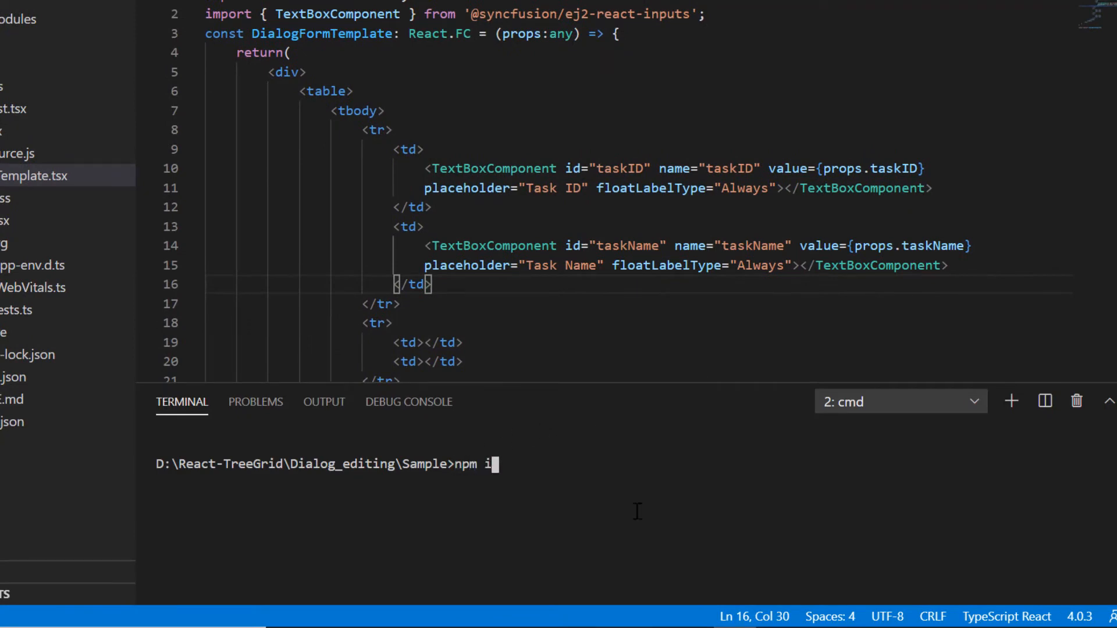
pyautogui.write('@syncfusion/ej2-r')
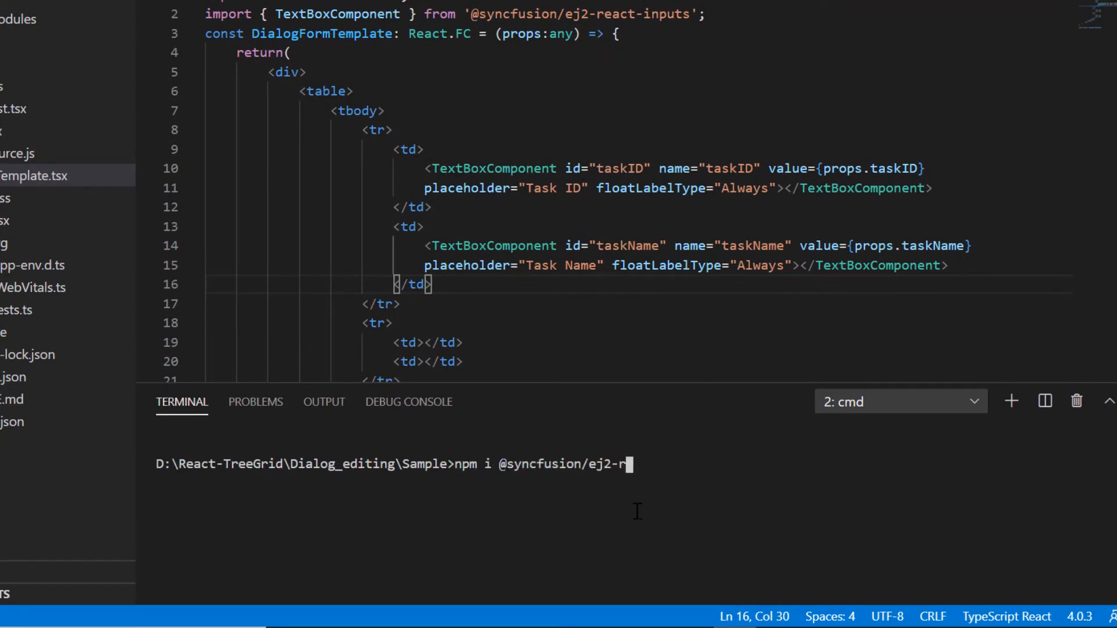
pyautogui.press('Enter')
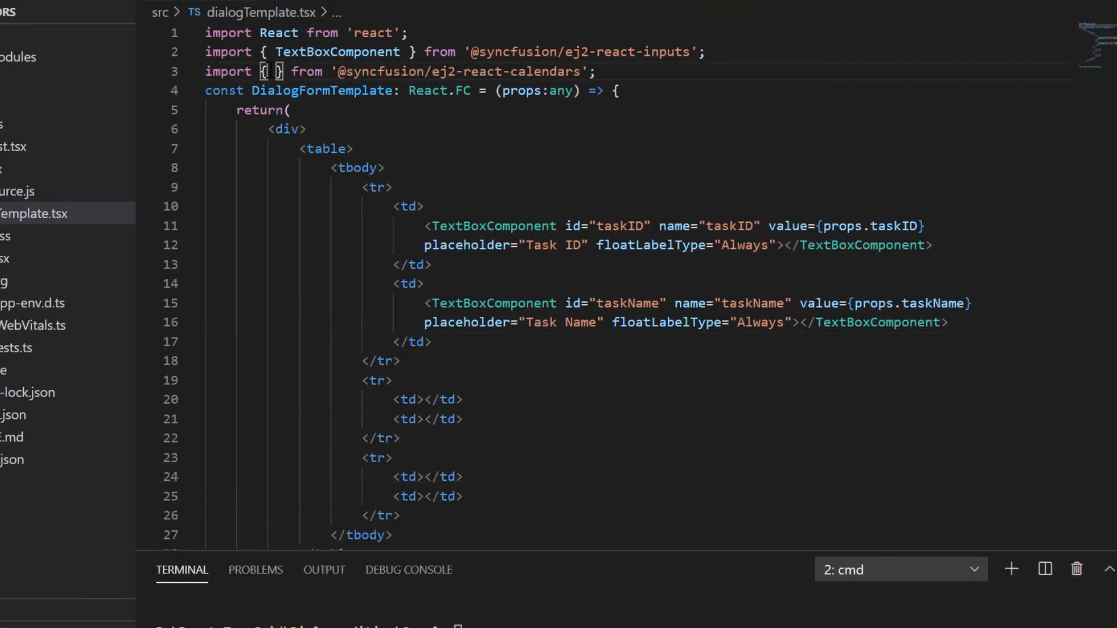
# Step: Add a Start Date DatePickerComponent with floatLabelType Always and import NumericTextBoxComponent for Progress
pyautogui.write('DatePickerComponent')
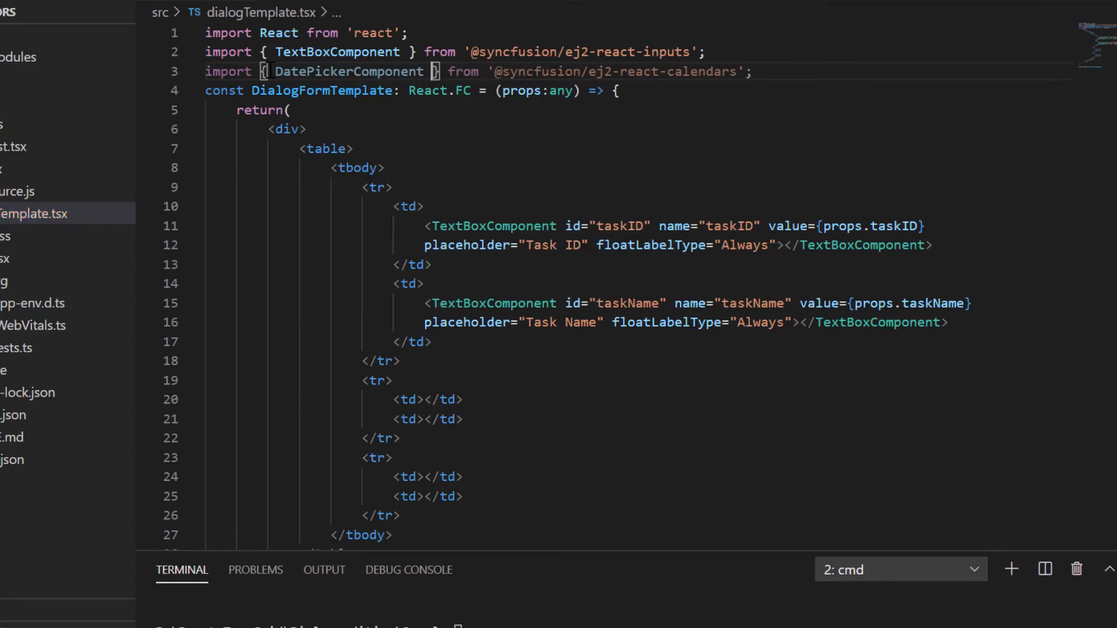
pyautogui.write('<DatePickerComponent')
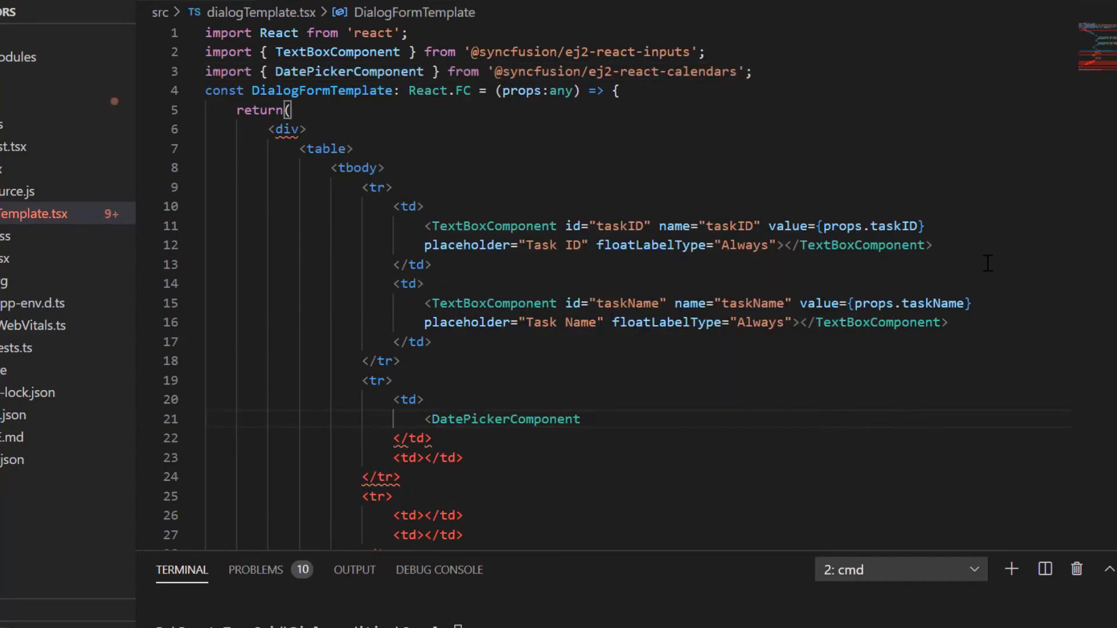
pyautogui.write('i')
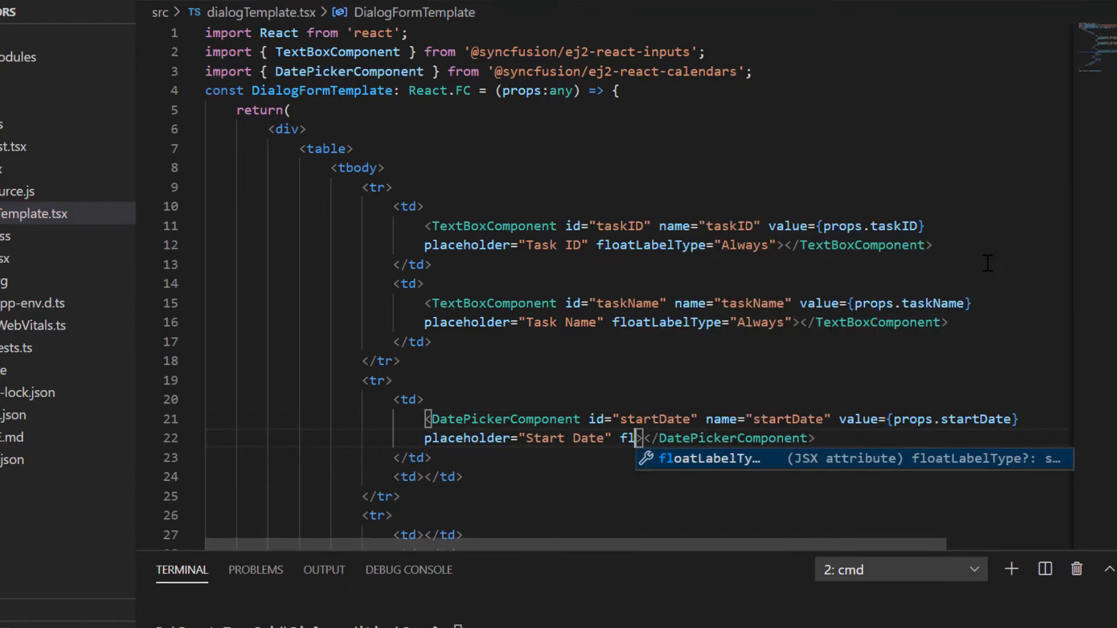
pyautogui.write('loatLabelType="Always"')
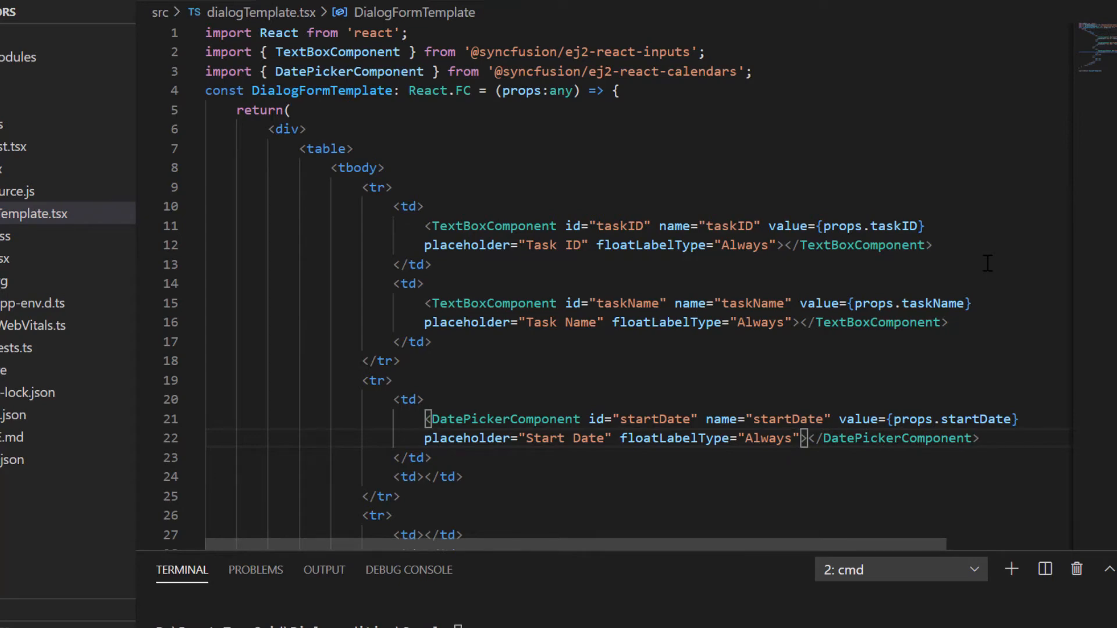
pyautogui.write(', Nume')
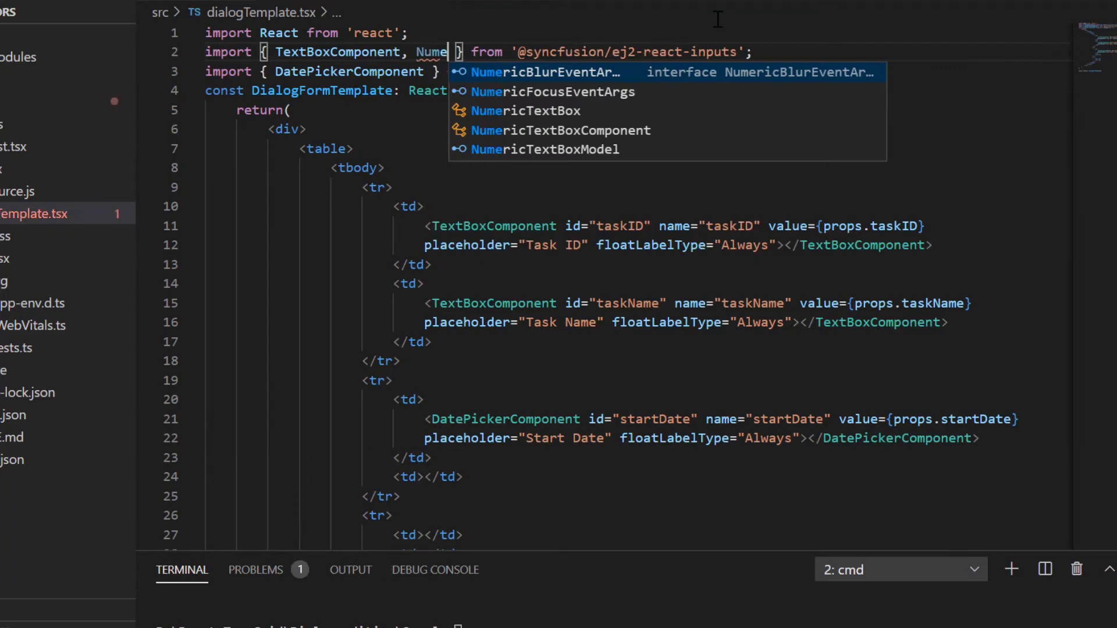
pyautogui.click(560, 131)
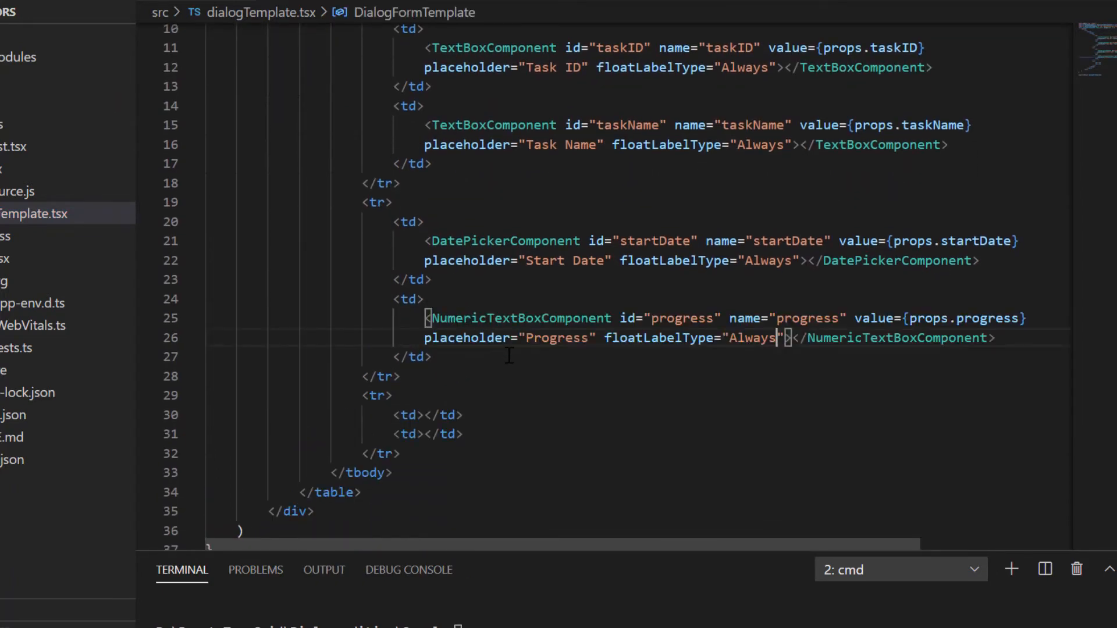
pyautogui.moveTo(652, 554)
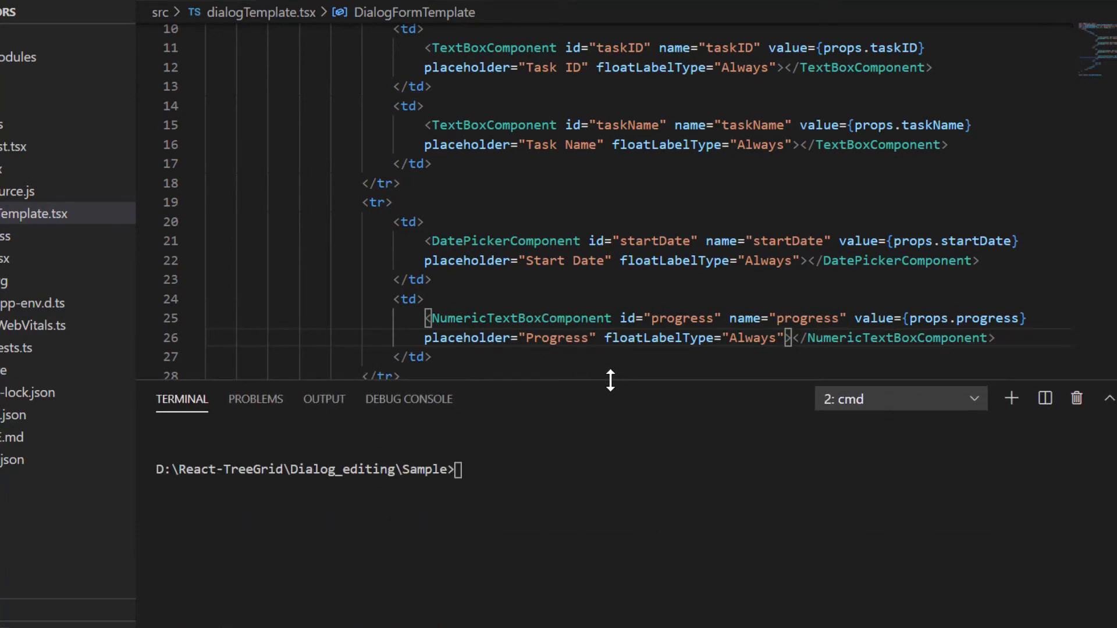
pyautogui.write('n')
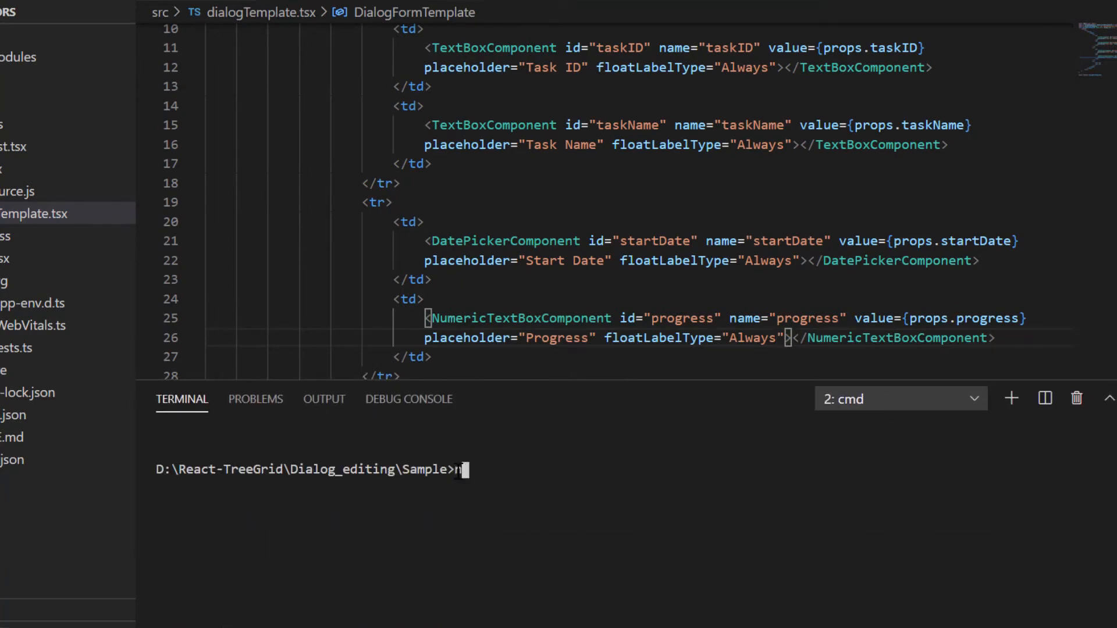
pyautogui.write('pm i @syncfusion')
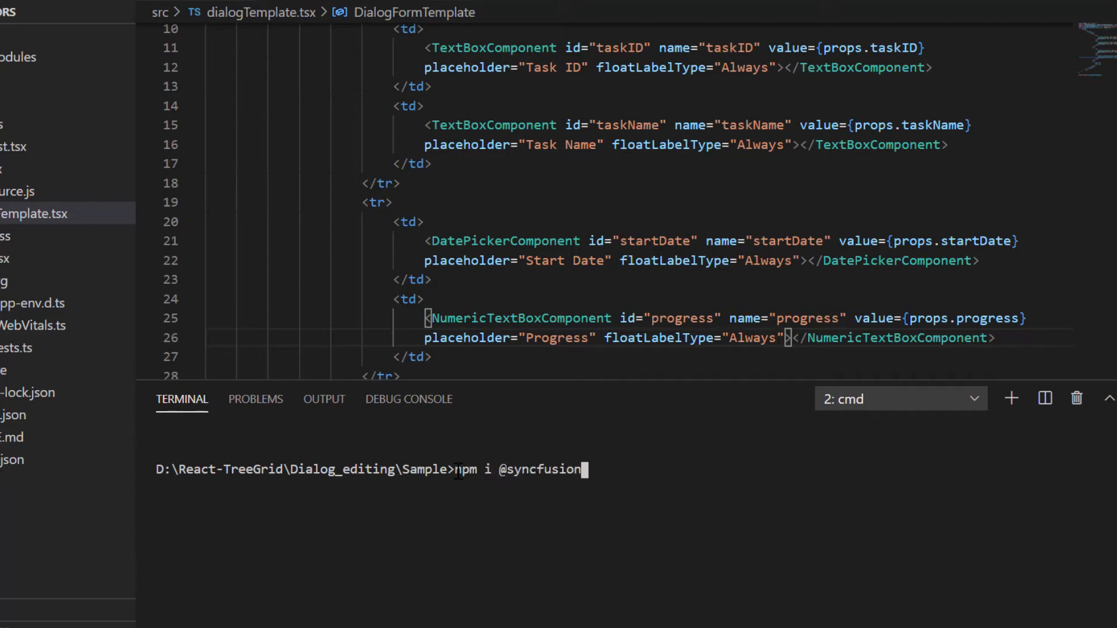
pyautogui.write('/ej2-react-d')
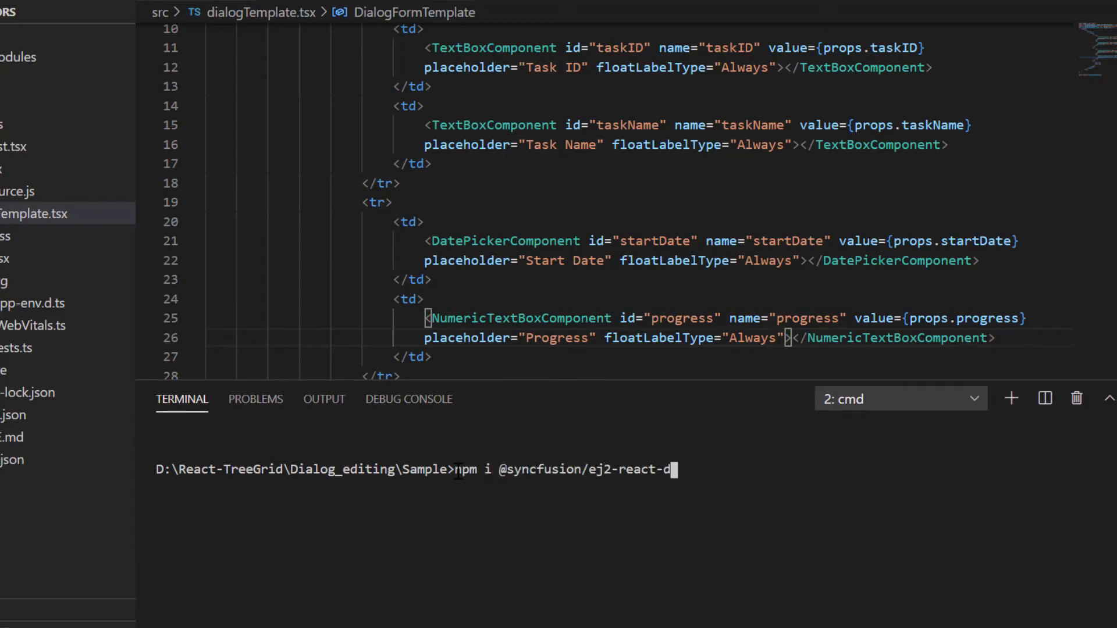
pyautogui.press('Enter')
pyautogui.write("import { D} from '@syncfusion/ej2-react-dropdowns';")
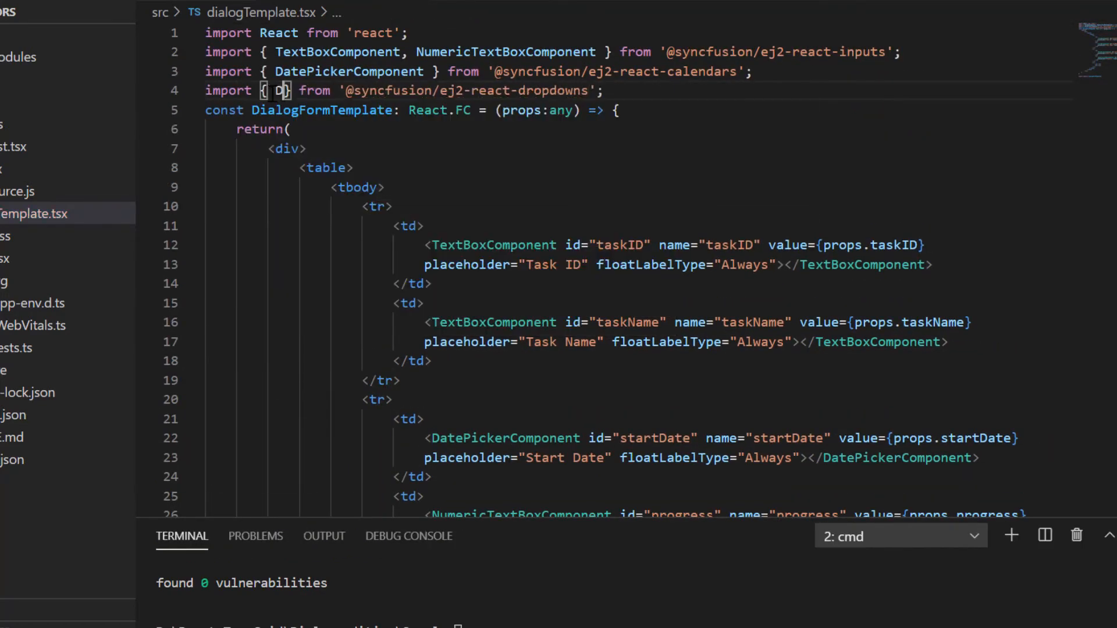
# Step: Import DropDownListComponent and build PriorityData with DataUtil.distinct(summaryData, 'priority', true)
pyautogui.write('DropDownListComponent')
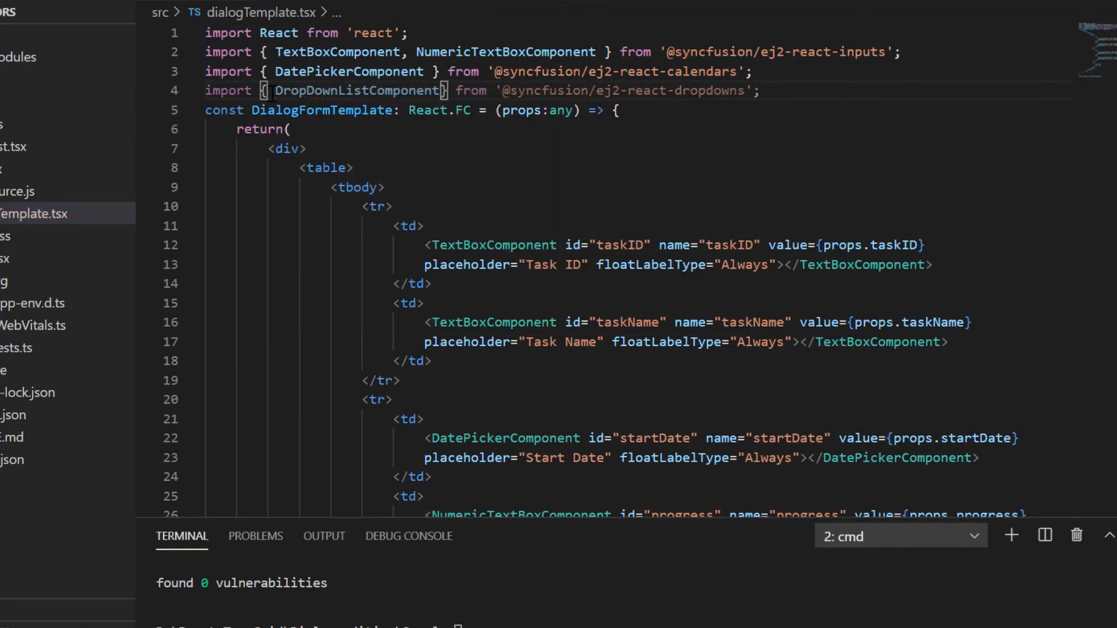
pyautogui.write('<DropDownListComponent>')
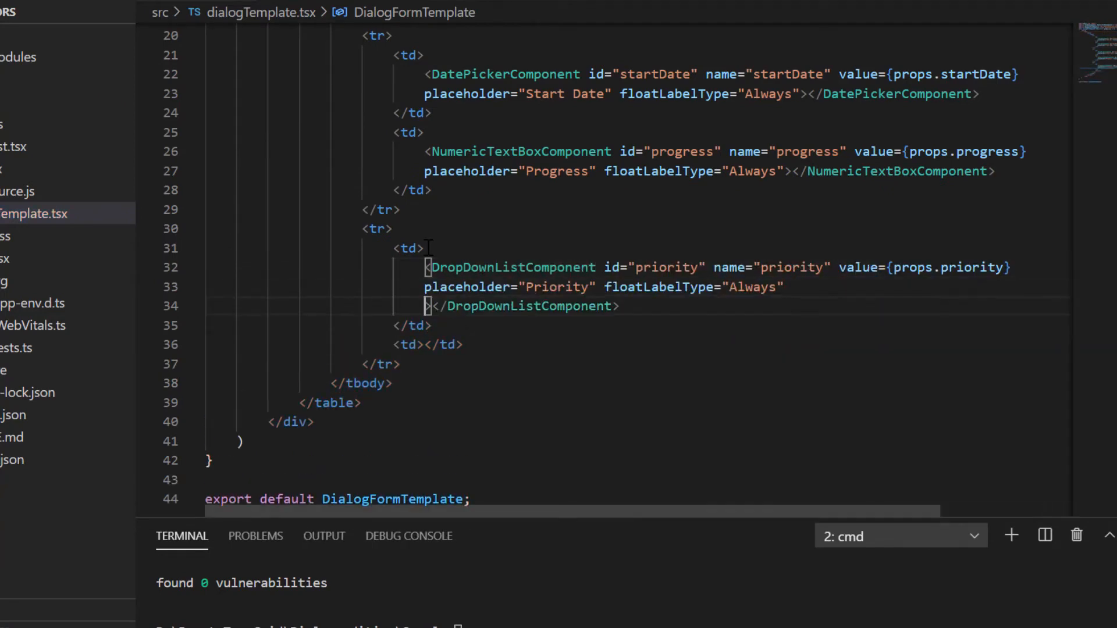
pyautogui.write('dataSource={} f')
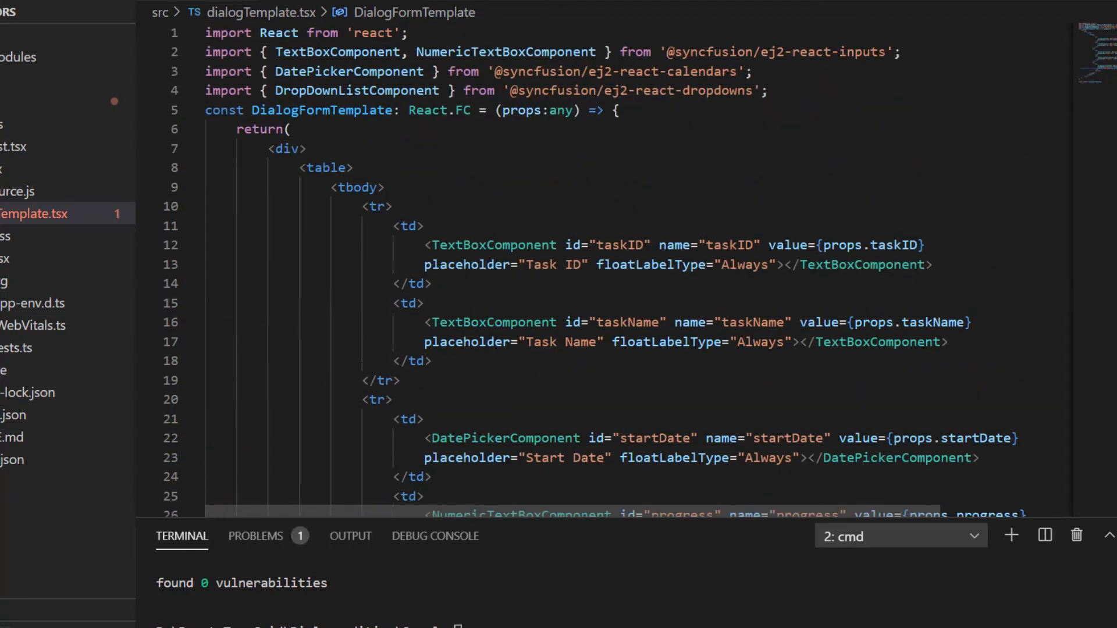
pyautogui.write('const PriorityData: any =')
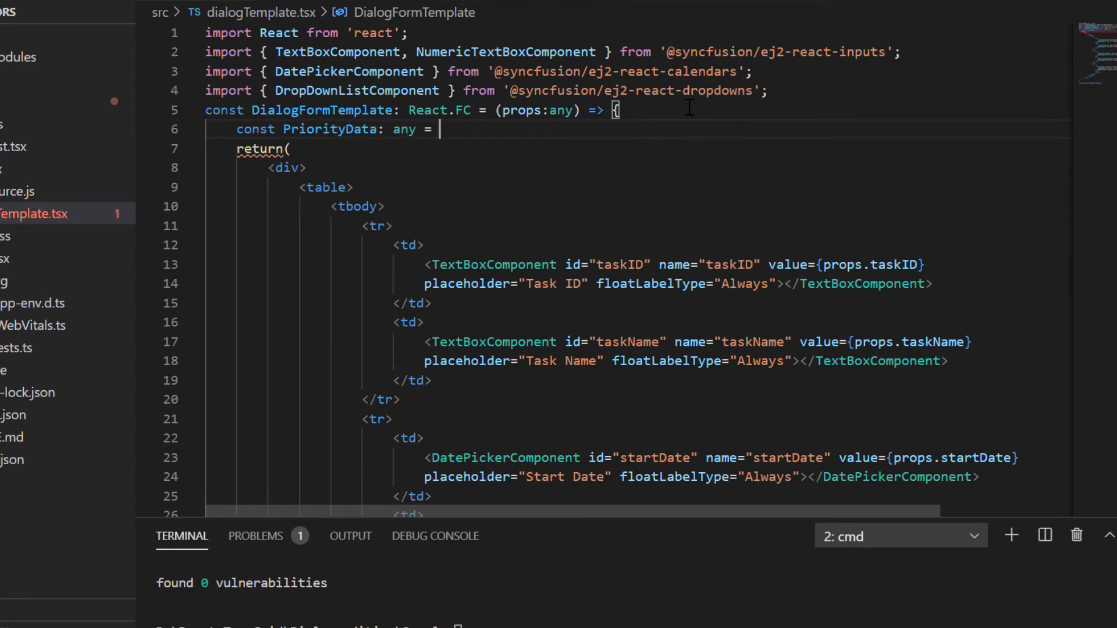
pyautogui.write("import { Da } from '@syncfusion/ej2-data';")
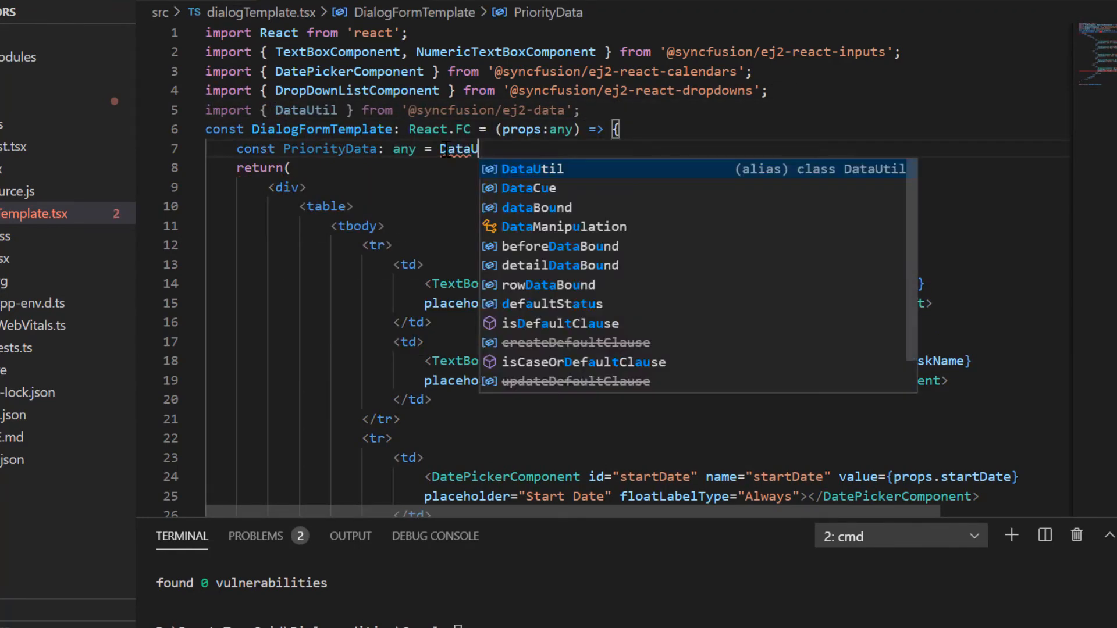
pyautogui.write(".distinct(summaryData, 'priority')")
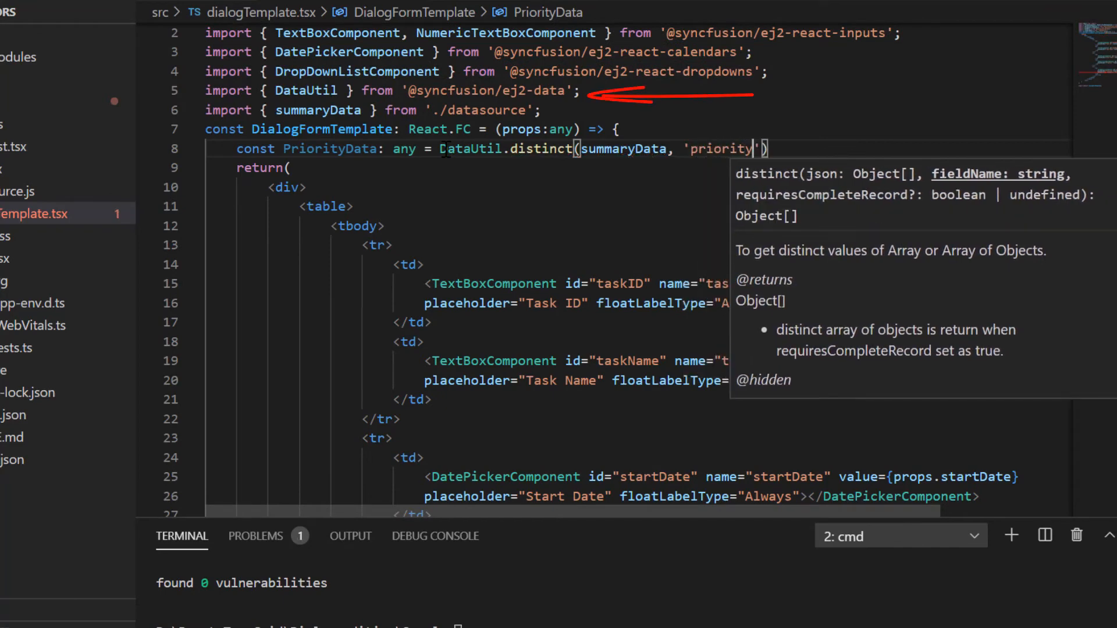
pyautogui.write(', true')
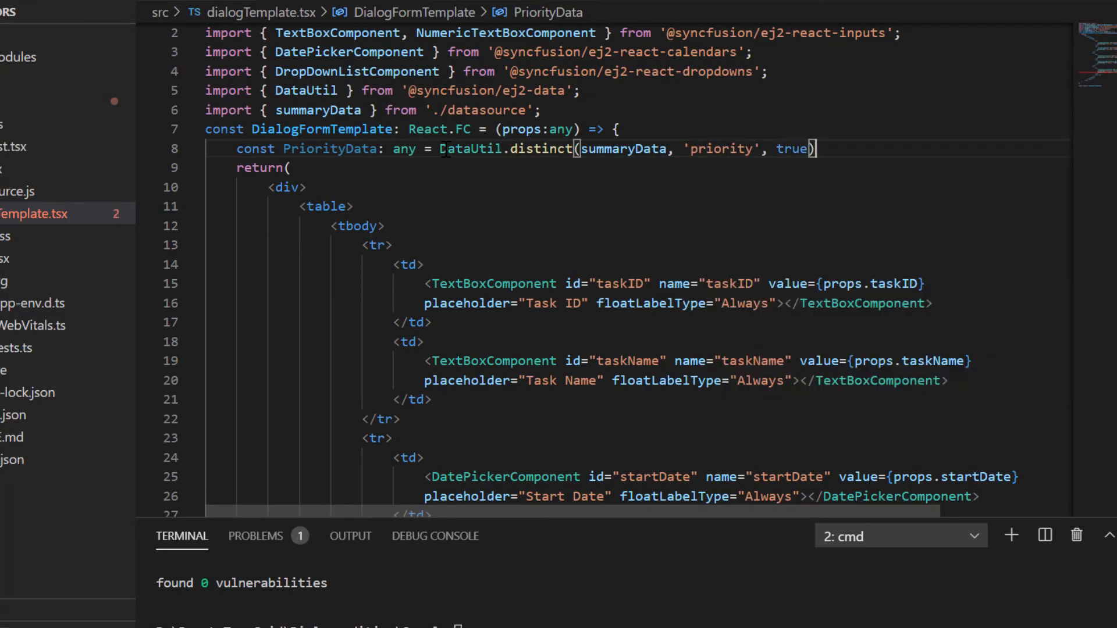
# Step: Bind the dropdown's dataSource to PriorityData with text and value fields set to priority
pyautogui.scroll(-3)
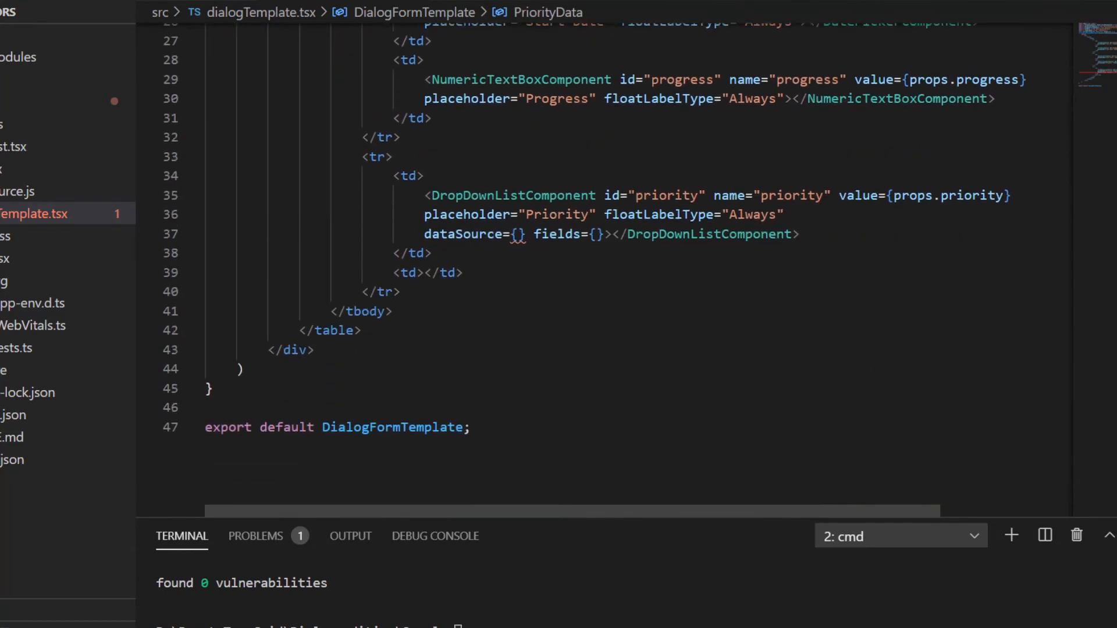
pyautogui.write('PriorityData')
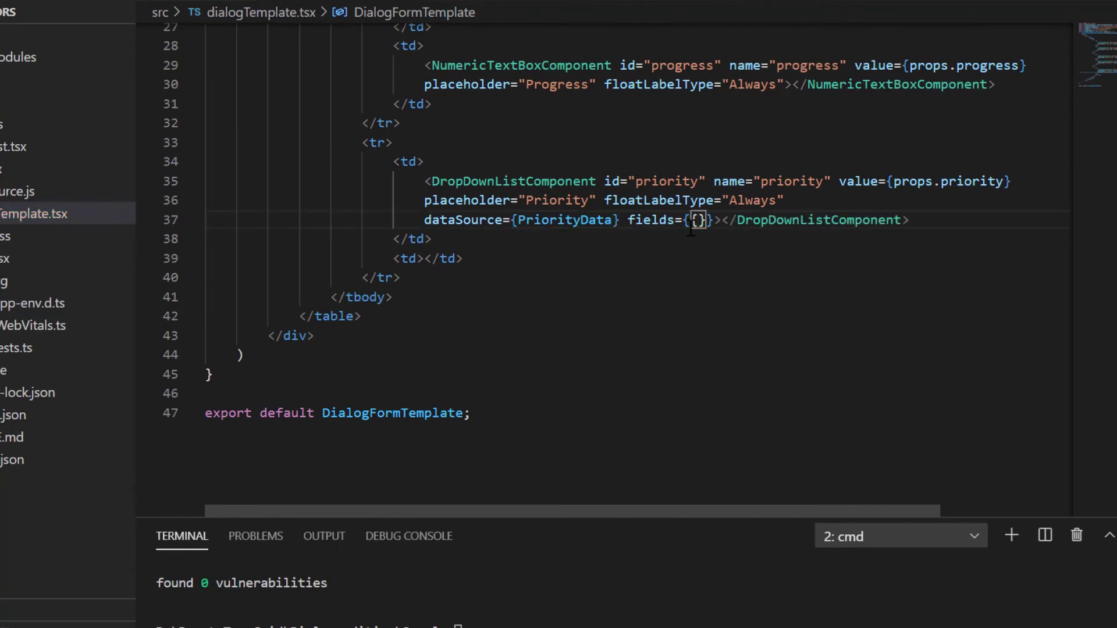
pyautogui.write('text')
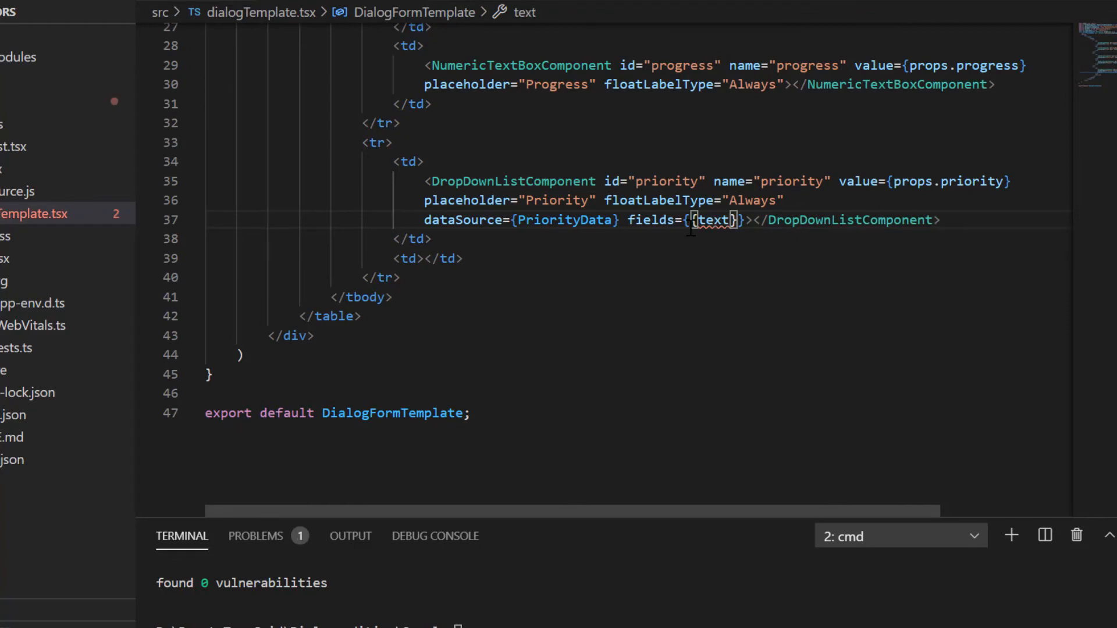
pyautogui.write(':"priority"')
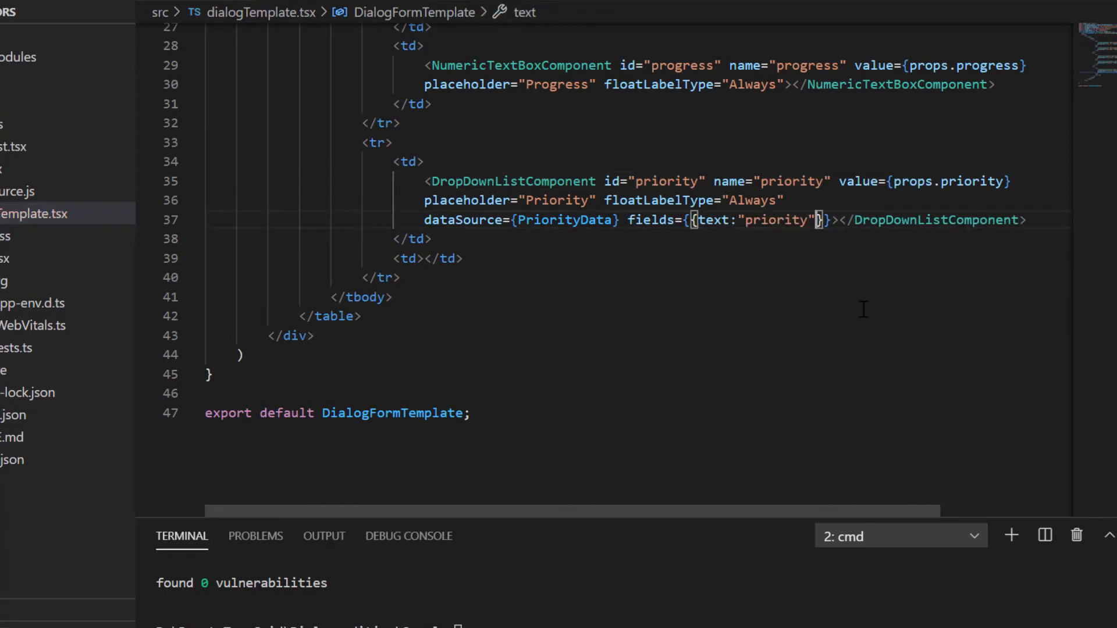
pyautogui.write(', value:"')
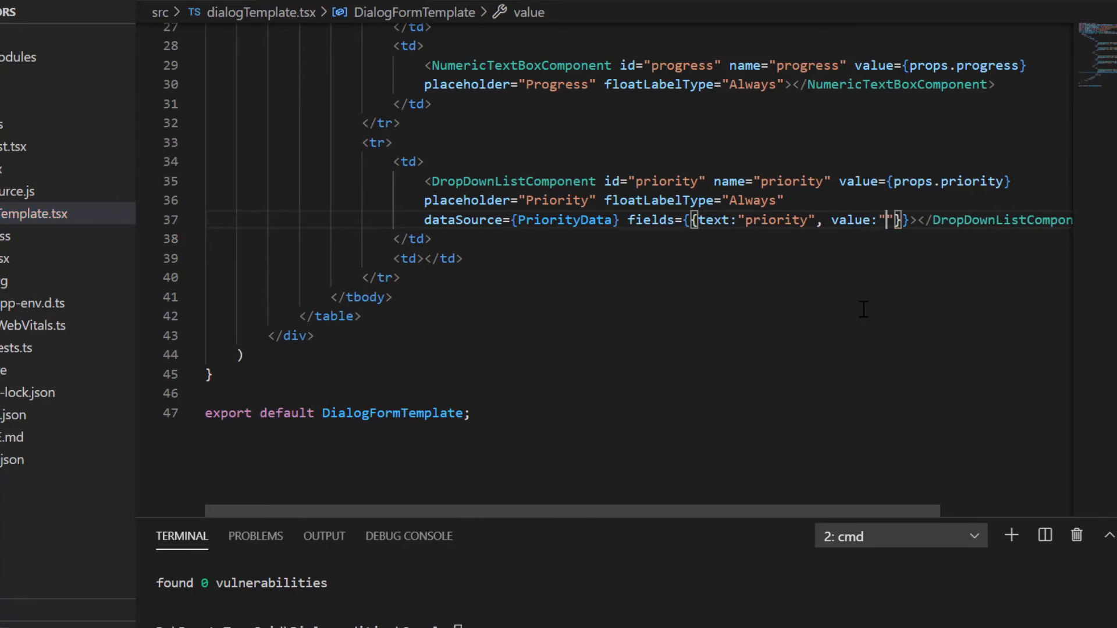
pyautogui.write('priority')
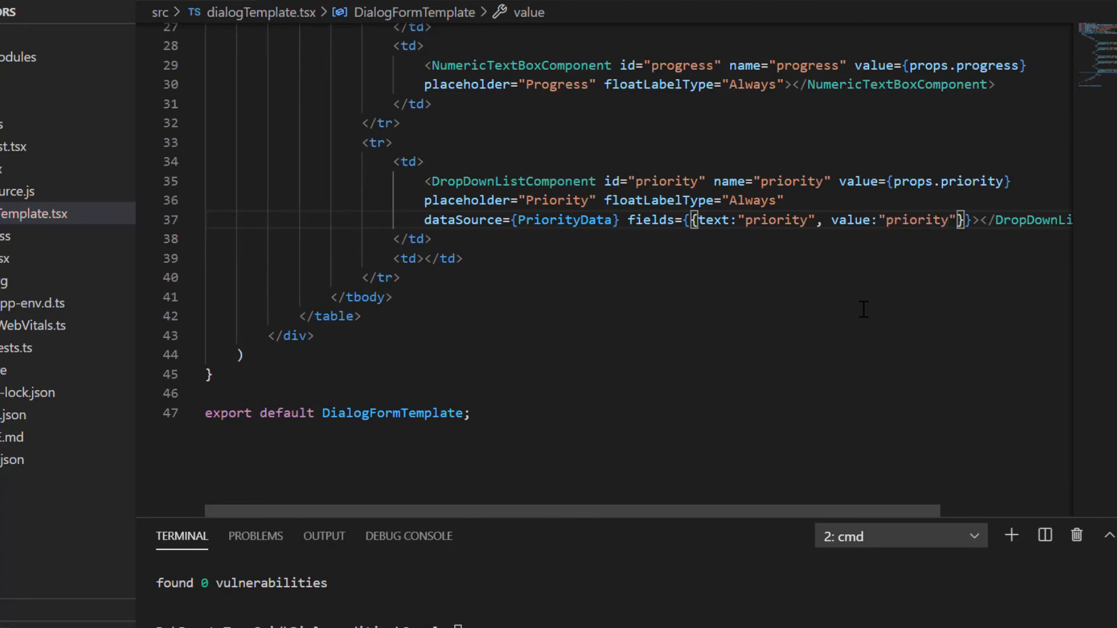
pyautogui.moveTo(824, 358)
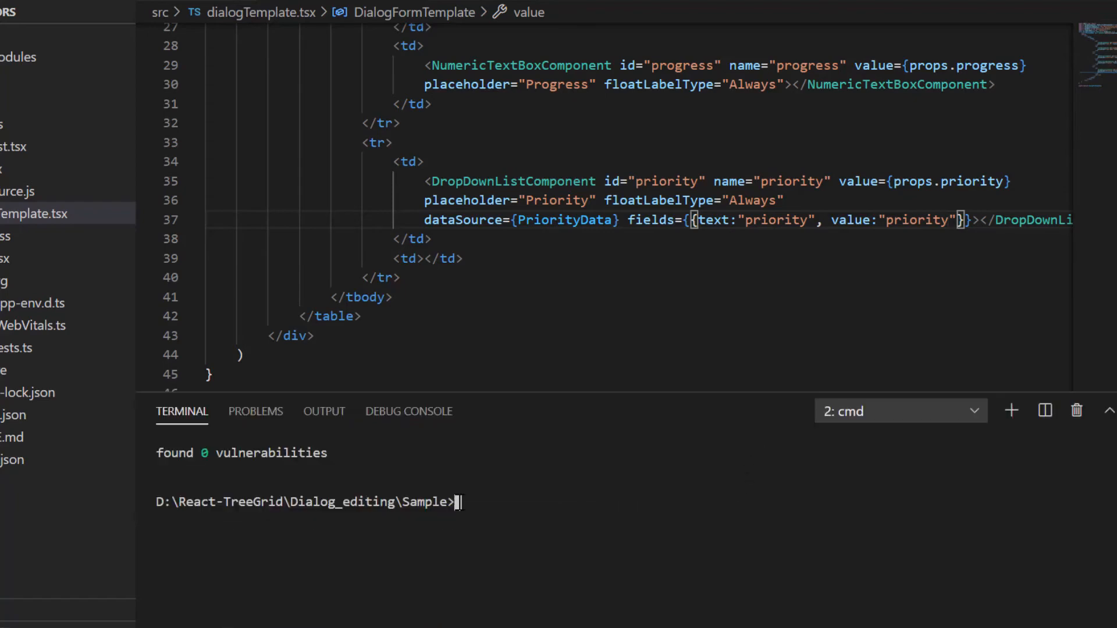
pyautogui.write('npm i @syncfusion/e')
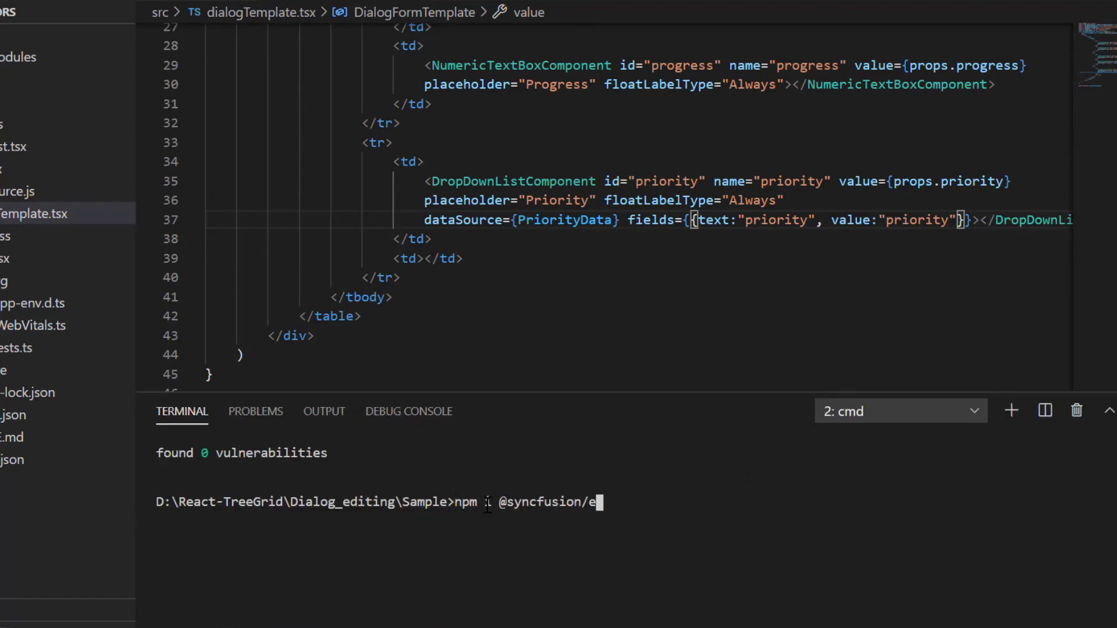
pyautogui.press('Enter')
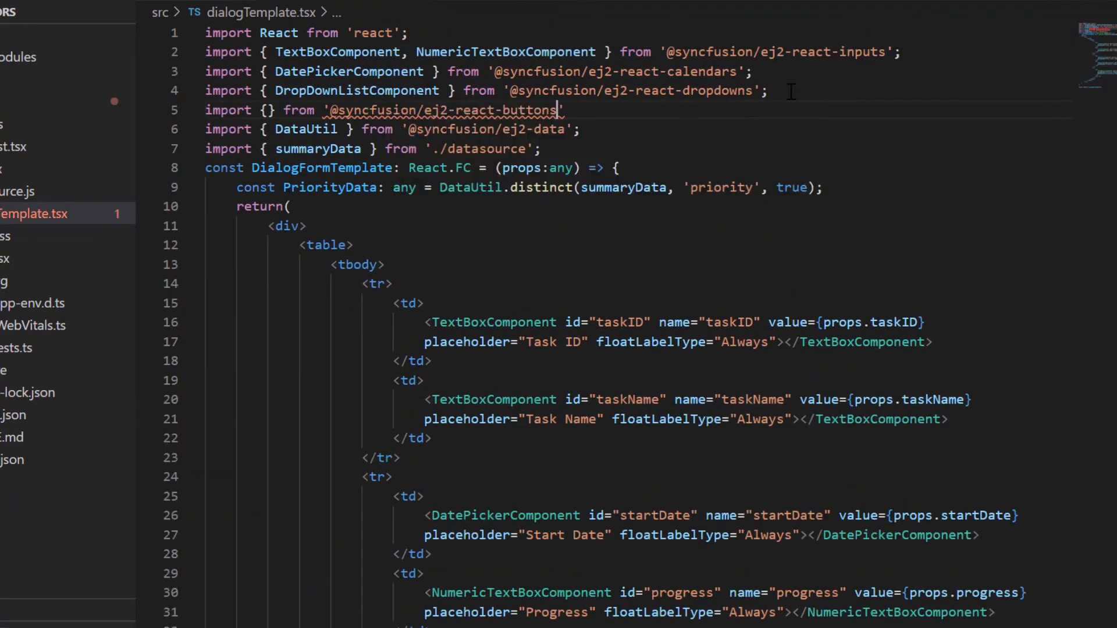
pyautogui.scroll(-3)
pyautogui.write('<CheckBoxComponent></CheckBoxComponent>')
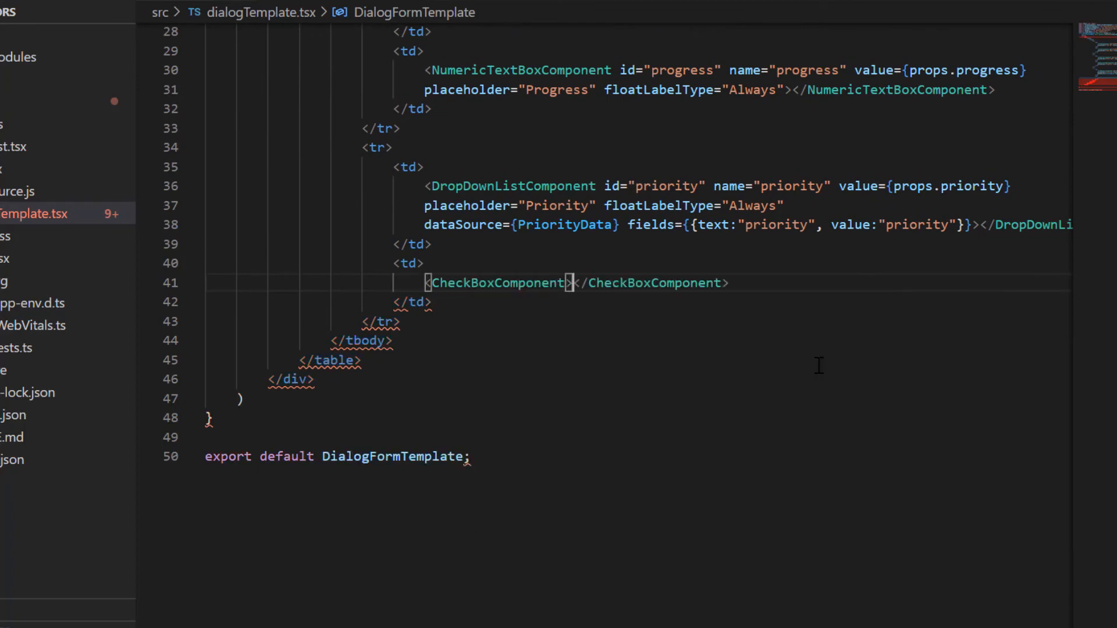
# Step: Add an approved CheckBoxComponent checked from props.approved, labelled Approved with labelPosition Before
pyautogui.write('id="approved"')
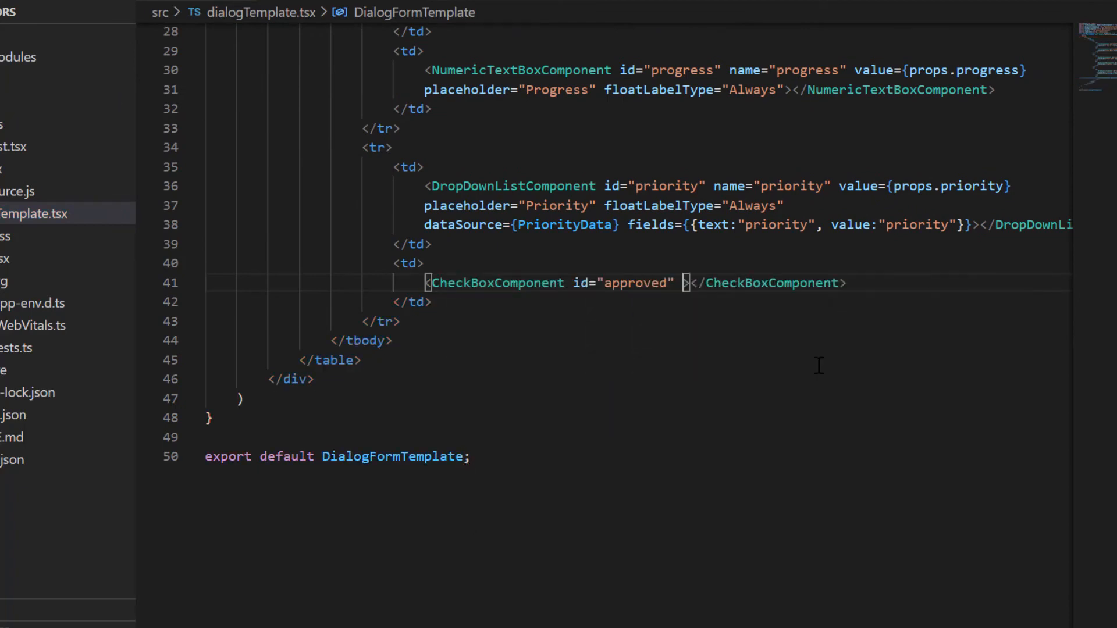
pyautogui.write('name="approved" checked={props.approved')
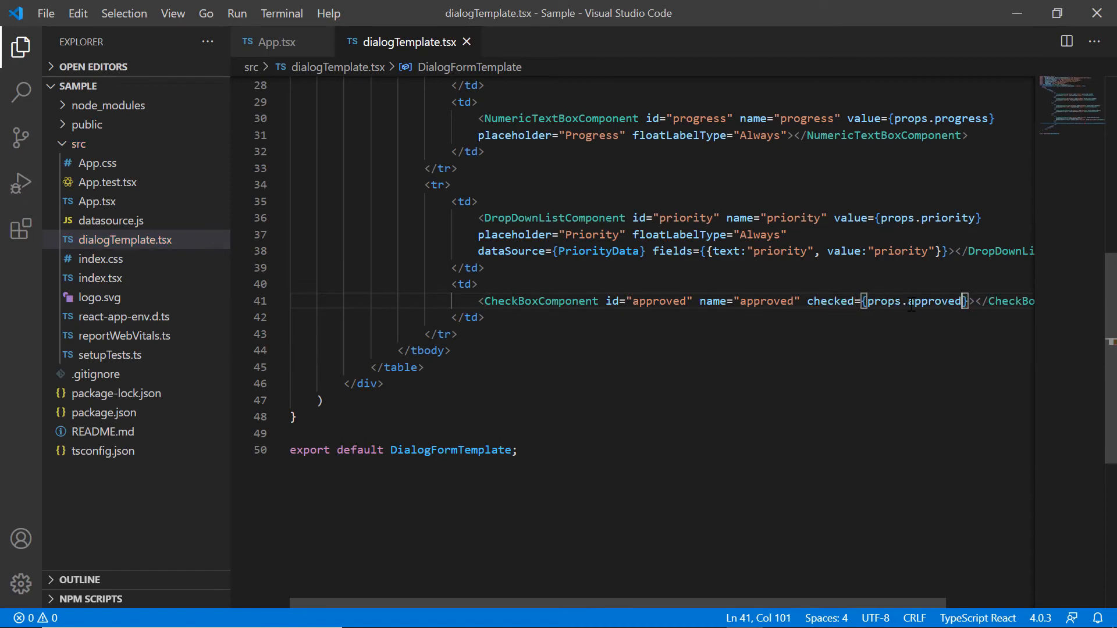
pyautogui.write('label')
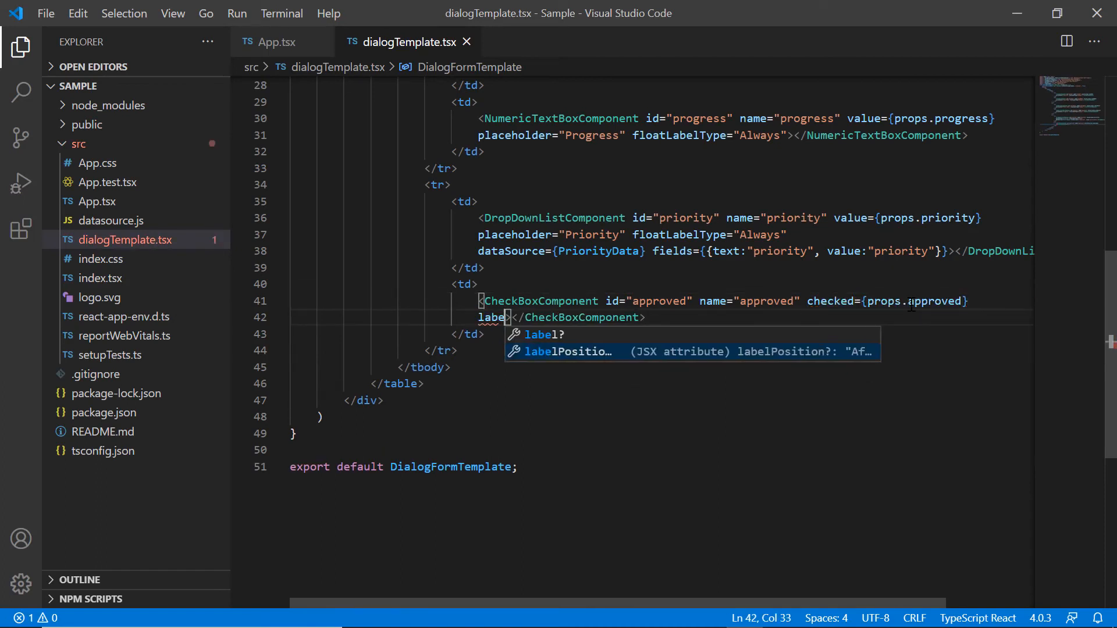
pyautogui.write('="Appr"')
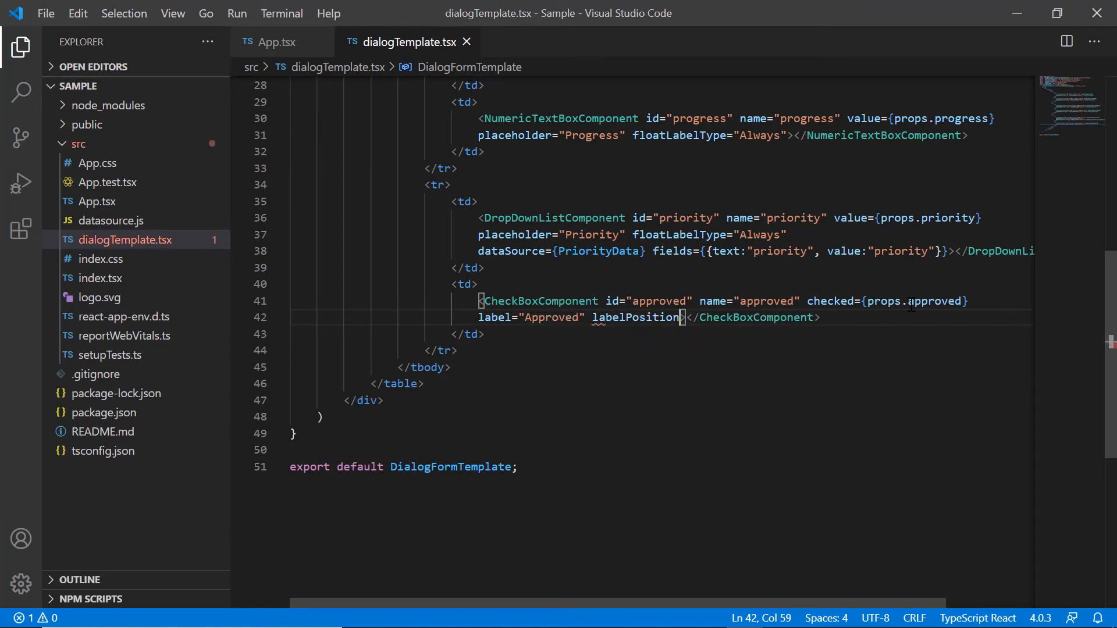
pyautogui.write('="Before"')
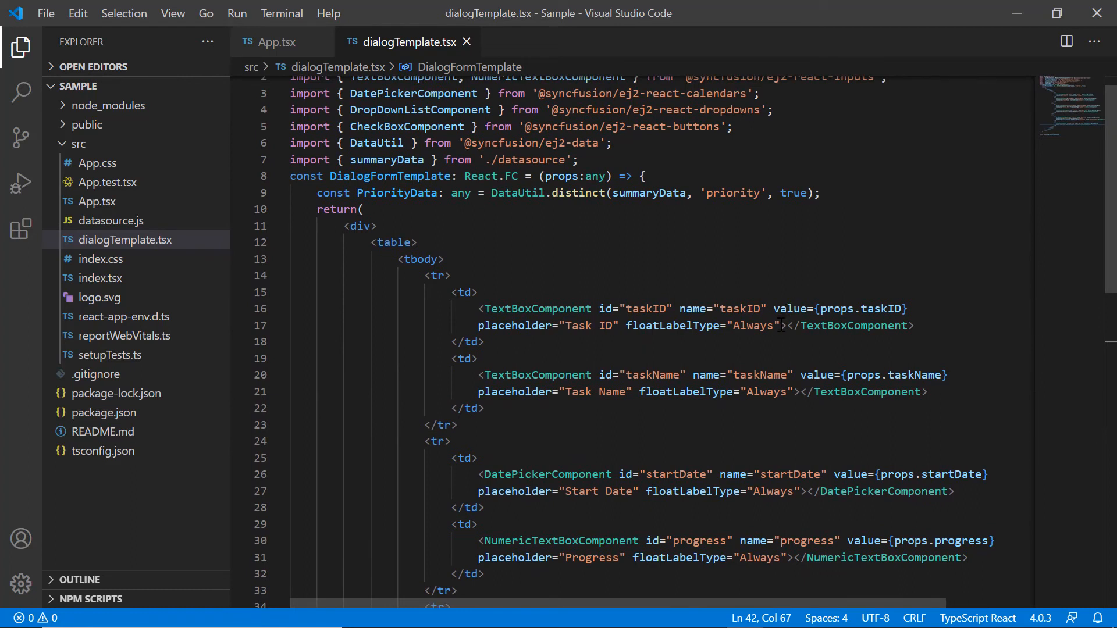
# Step: Set enabled={props.isAdd} on the Task ID text box, then move to App.css
pyautogui.click(784, 326)
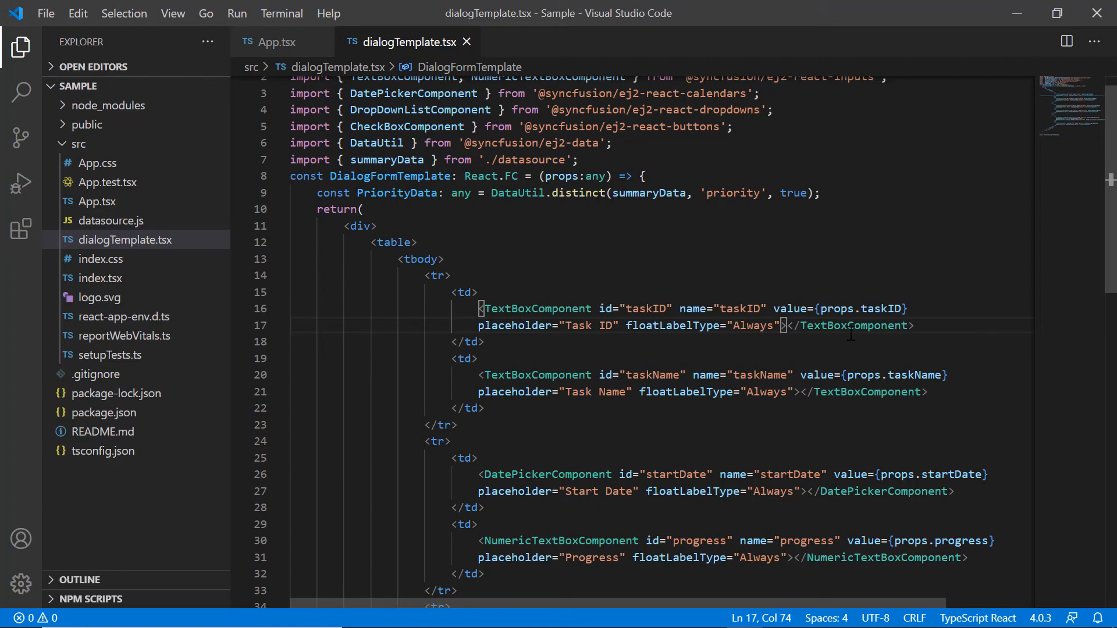
pyautogui.moveTo(887, 348)
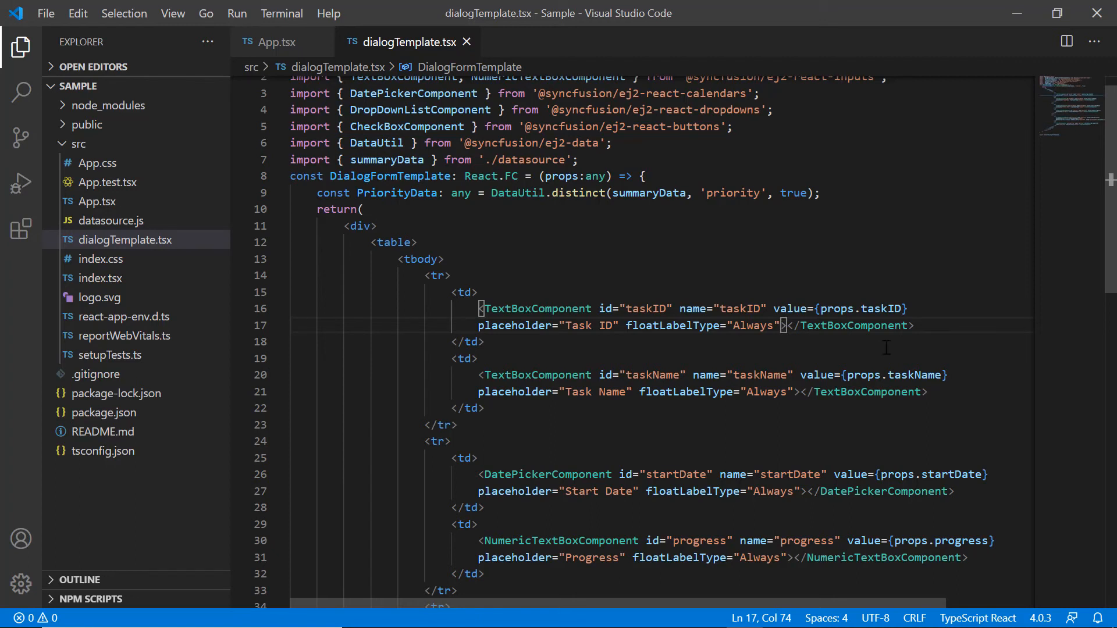
pyautogui.write('enabled')
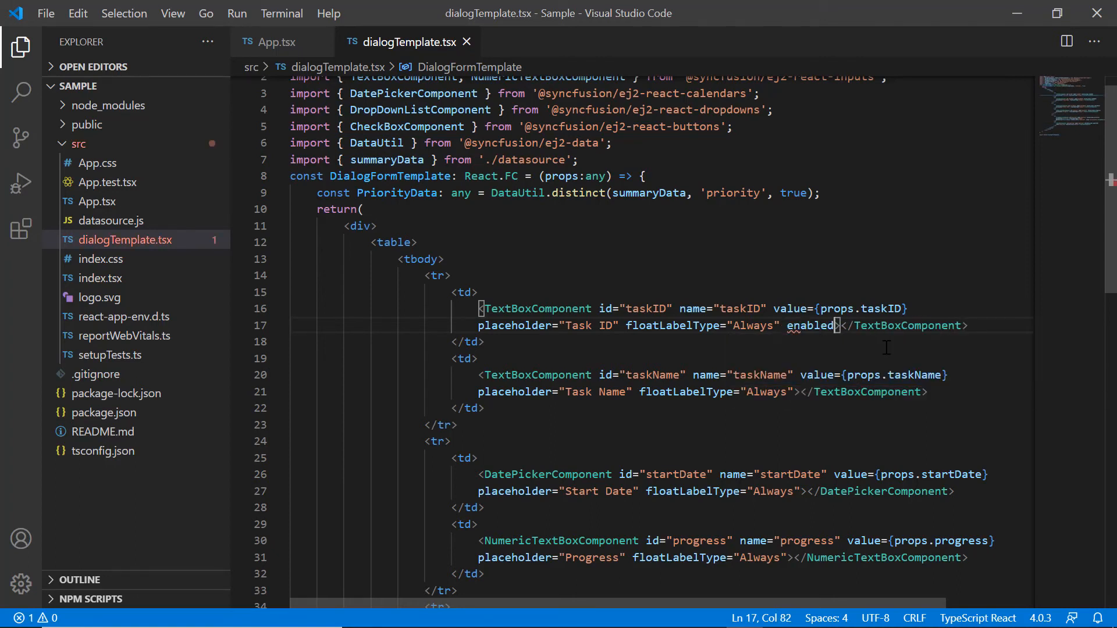
pyautogui.write('={p}')
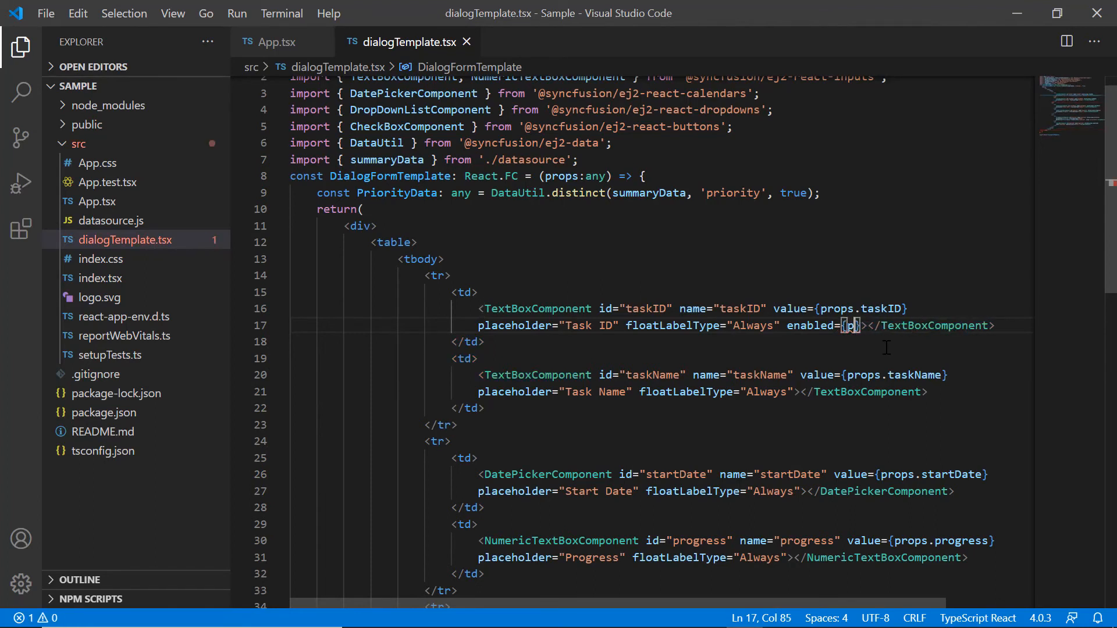
pyautogui.write('props.is')
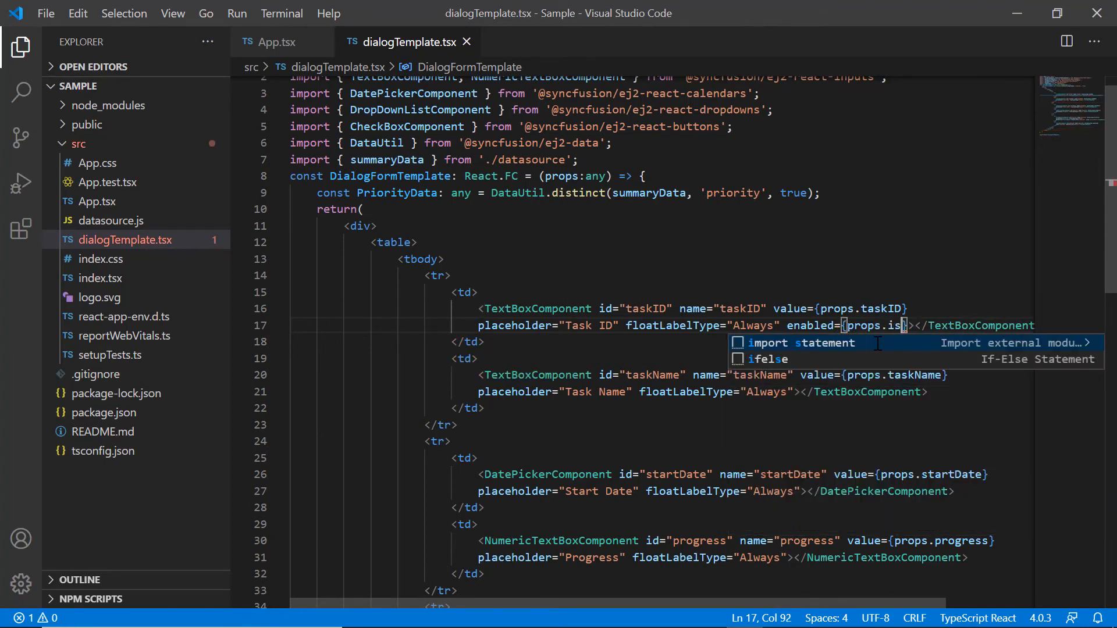
pyautogui.write('Add')
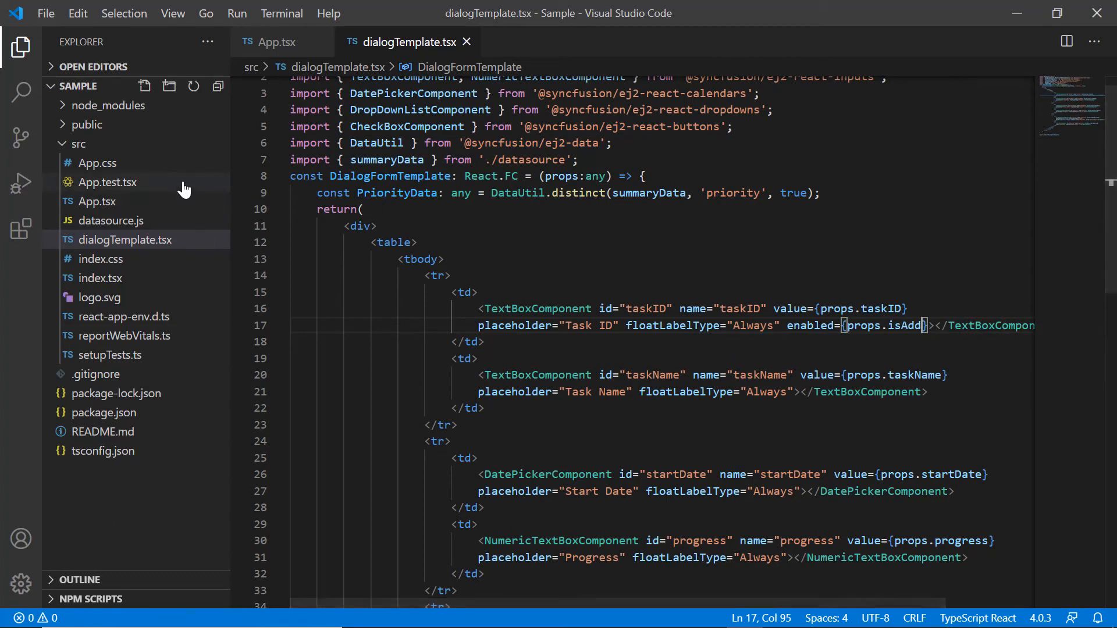
pyautogui.click(93, 163)
pyautogui.write('pa')
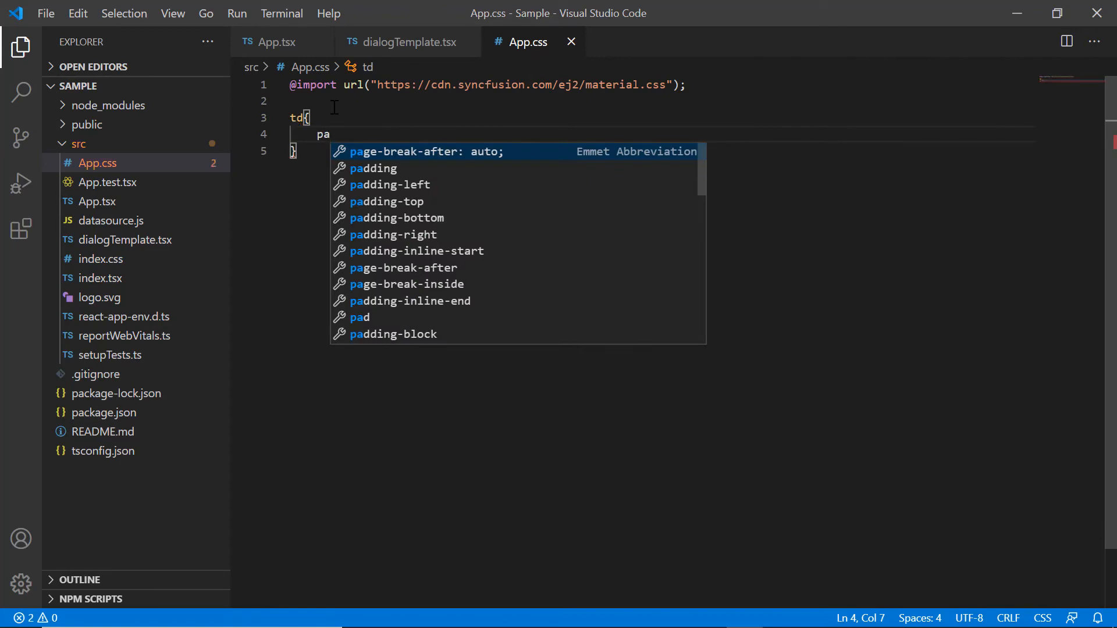
# Step: Give td 5px padding in App.css and return to dialogTemplate.tsx
pyautogui.write('dding: 5px;')
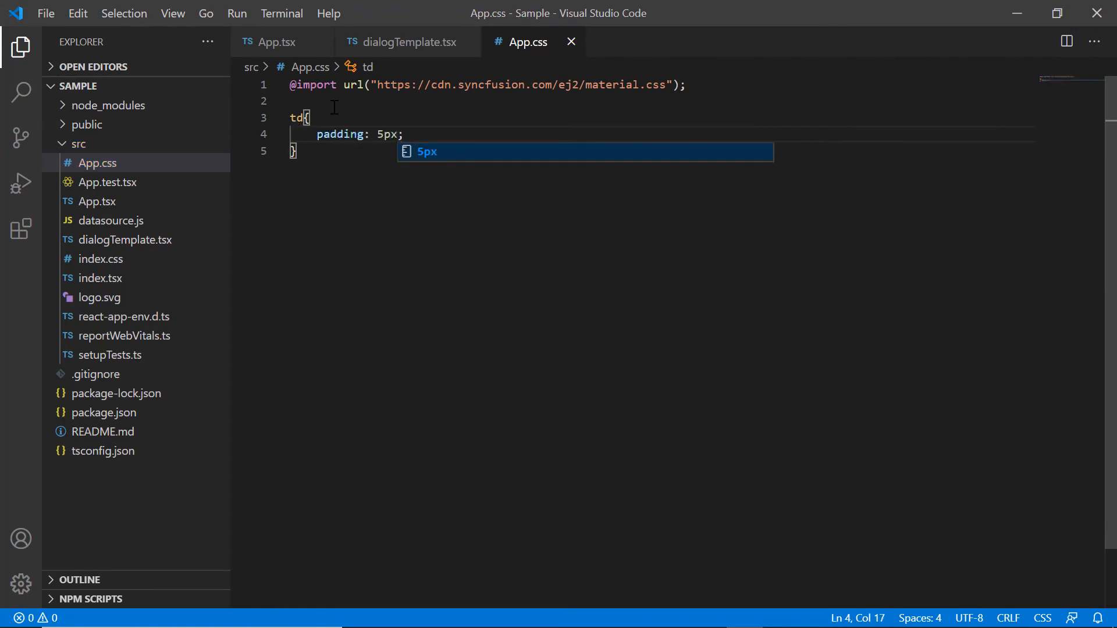
pyautogui.click(407, 42)
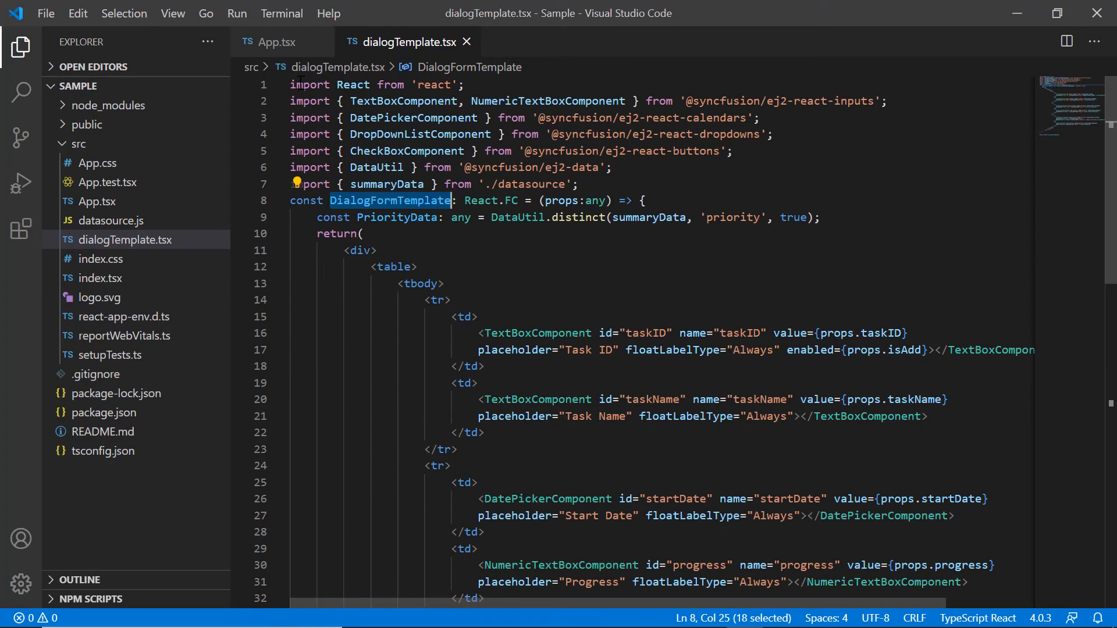
# Step: In App.tsx add function dialogTemplate(props: any) returning <DialogFormTemplate {...props} />
pyautogui.click(274, 42)
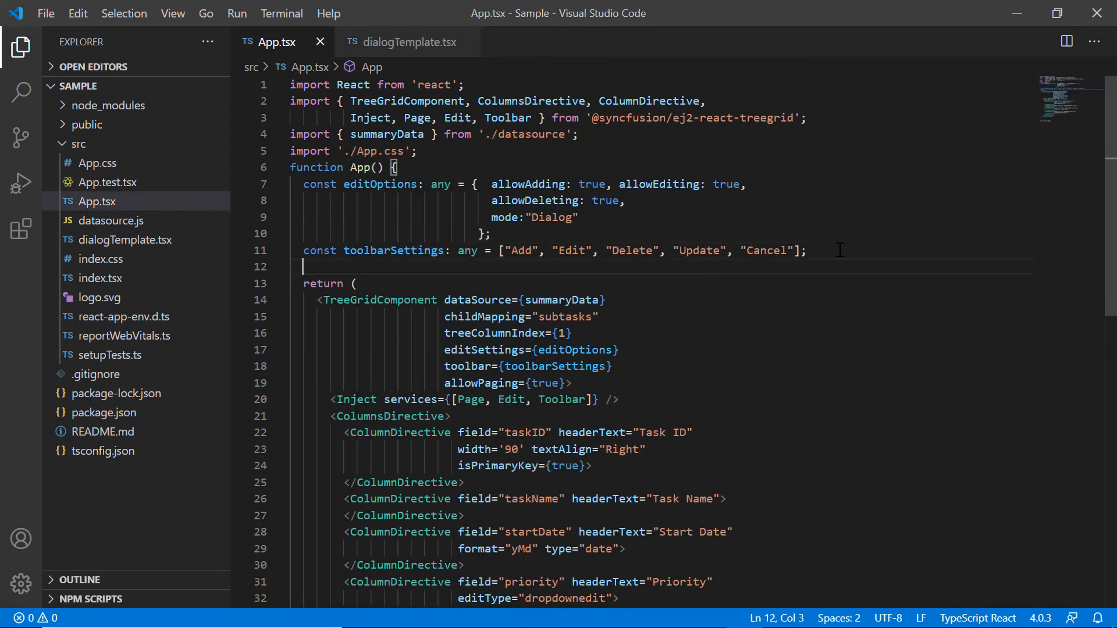
pyautogui.write('function dialogTempla')
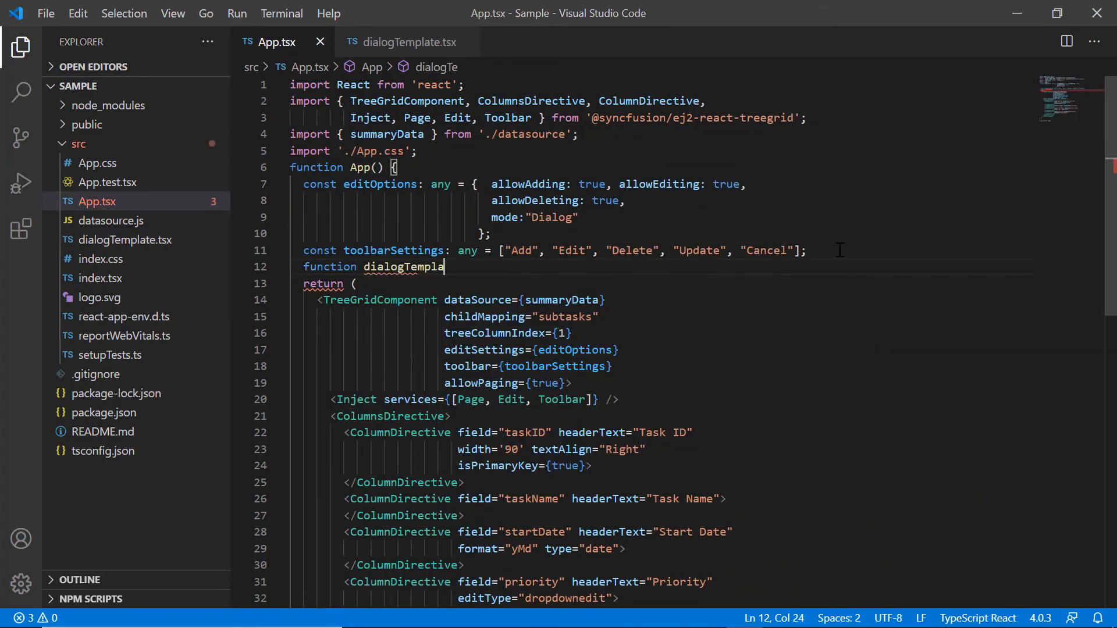
pyautogui.write('te(props: any){')
pyautogui.write('return(<);')
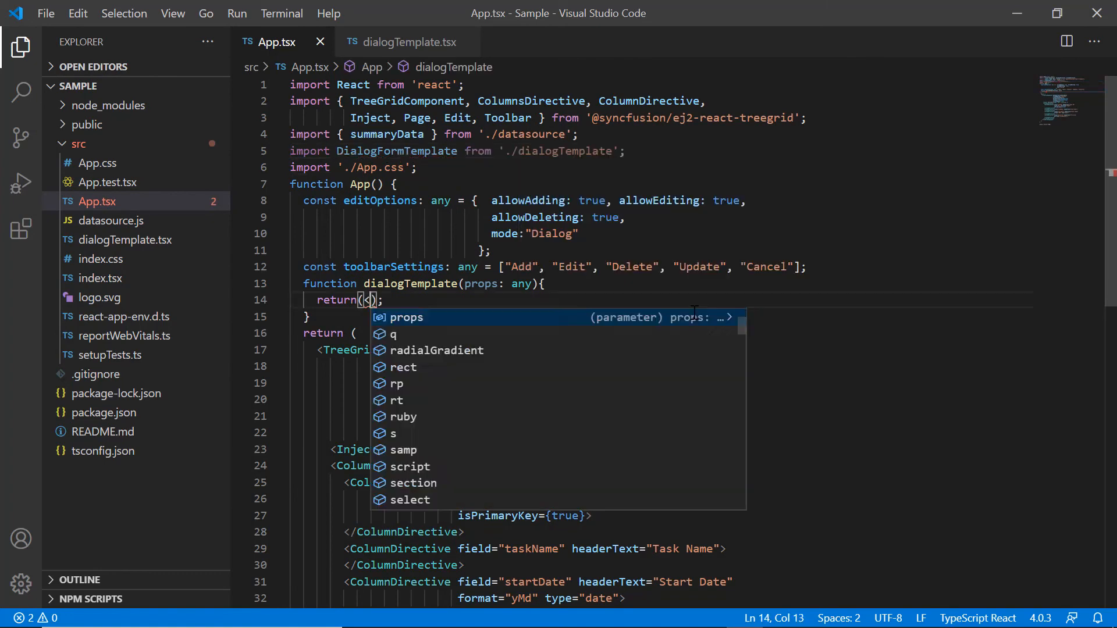
pyautogui.write('DialogFormTemplate {...props} />')
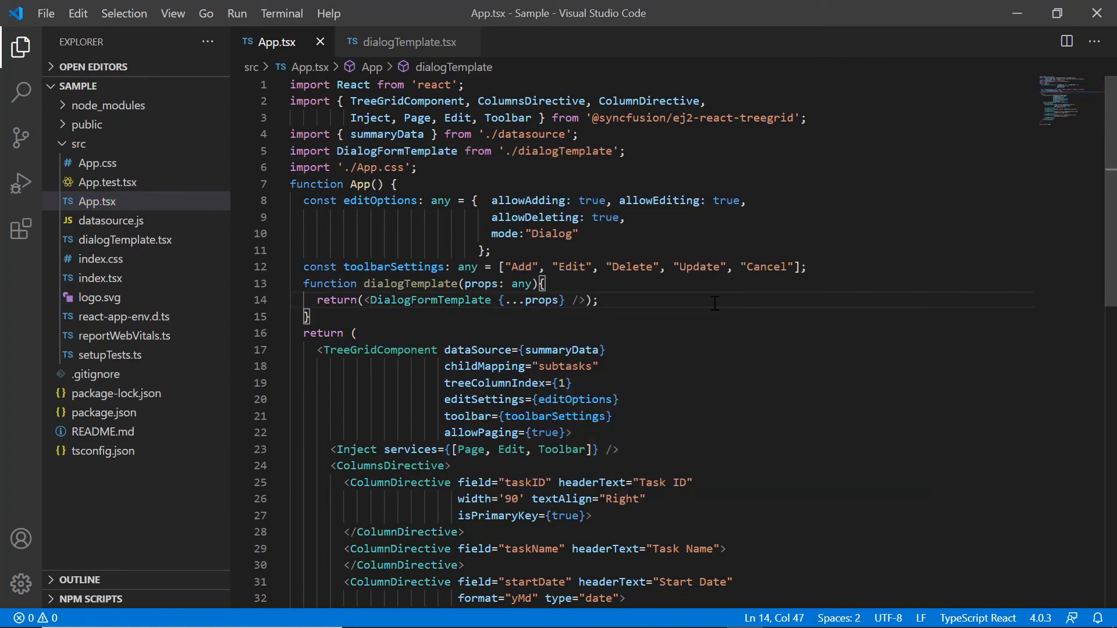
# Step: Set template: dialogTemplate in the TreeGrid's editOptions
pyautogui.write('template: d')
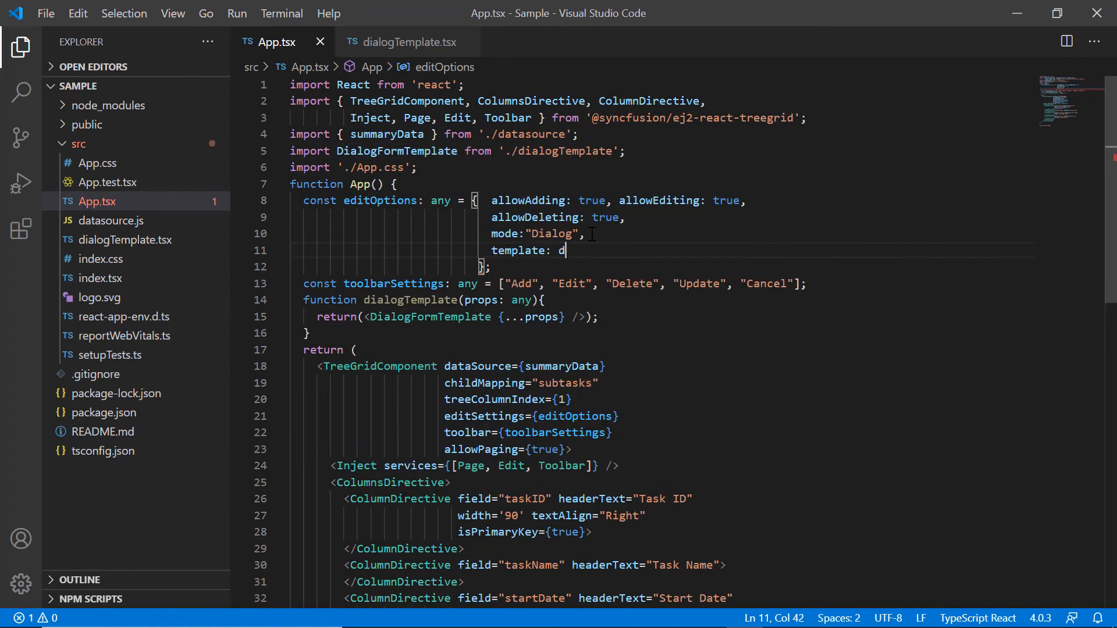
pyautogui.write('ialogTemplate')
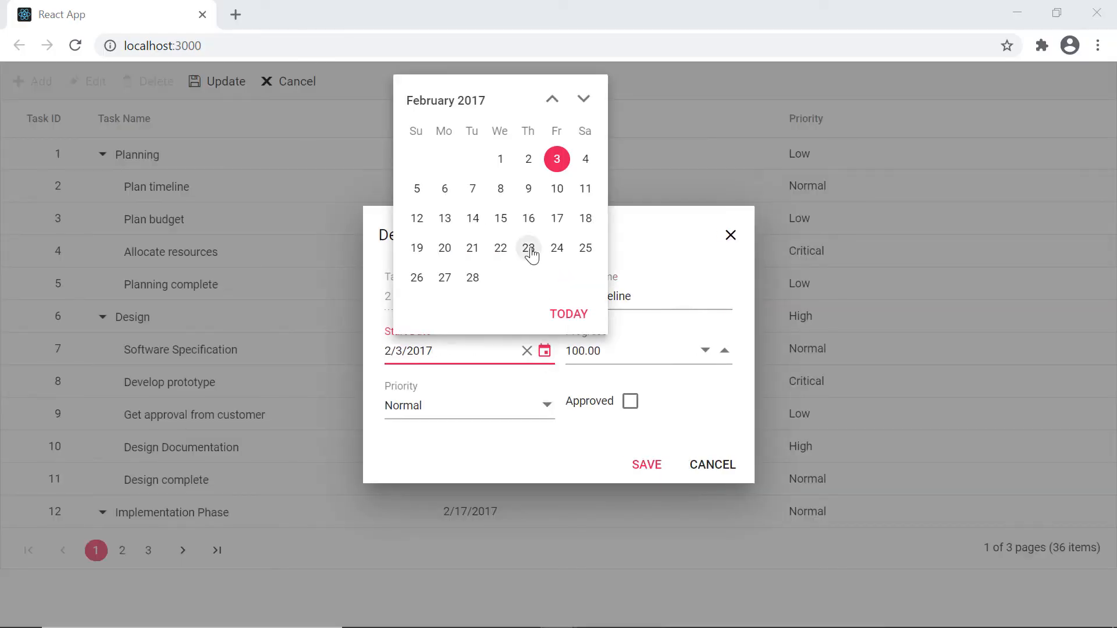
# Step: Set start date February 23, raise progress, choose Low priority, tick Approved and save
pyautogui.click(529, 247)
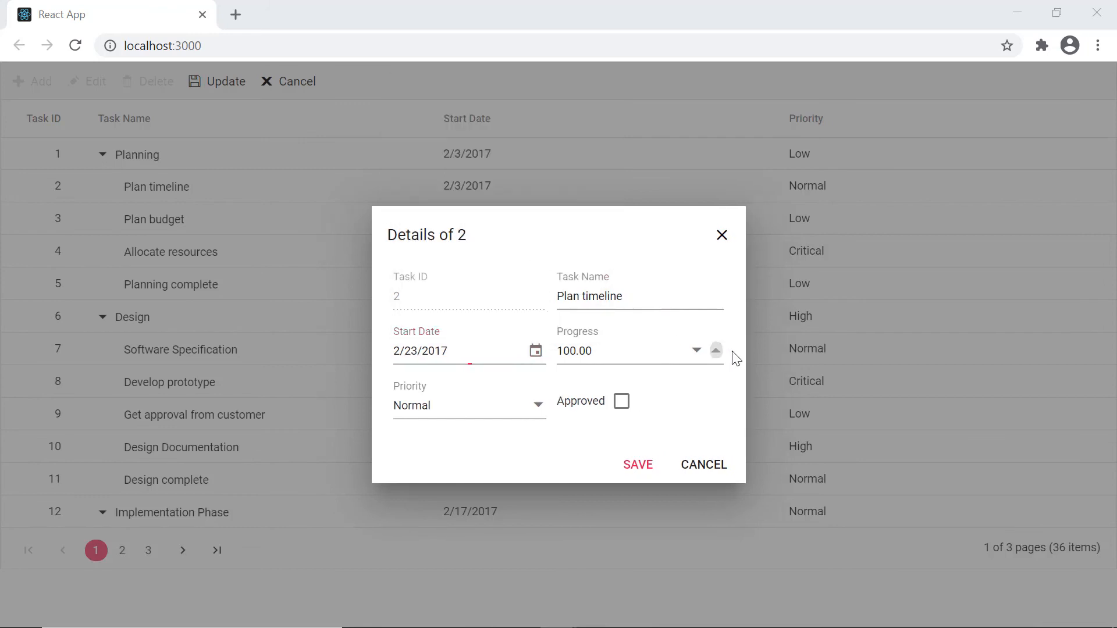
pyautogui.click(716, 350)
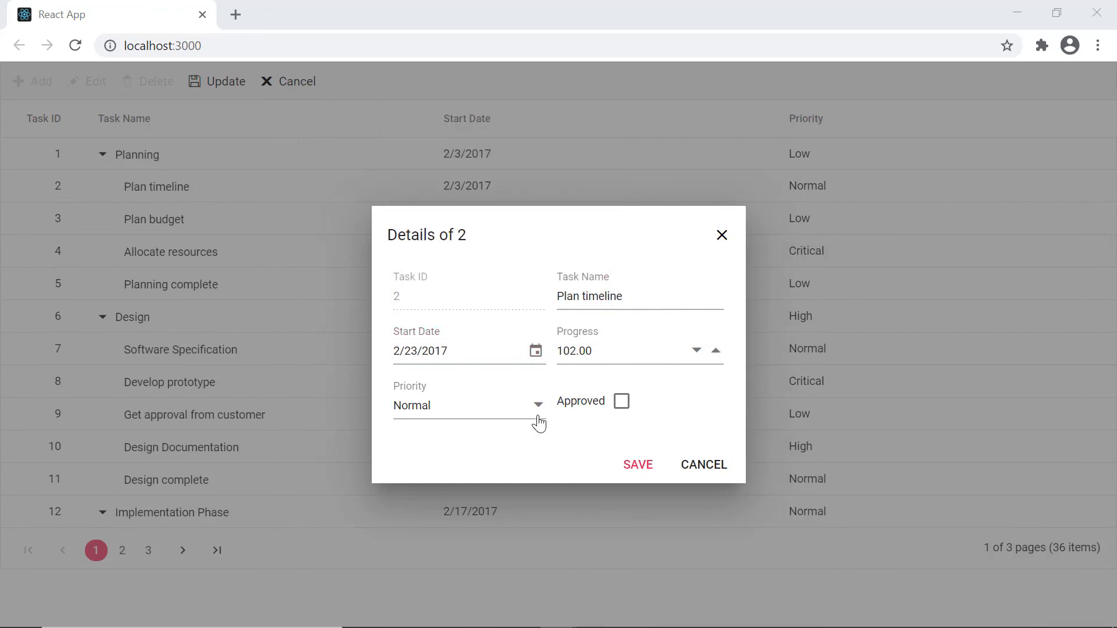
pyautogui.click(468, 405)
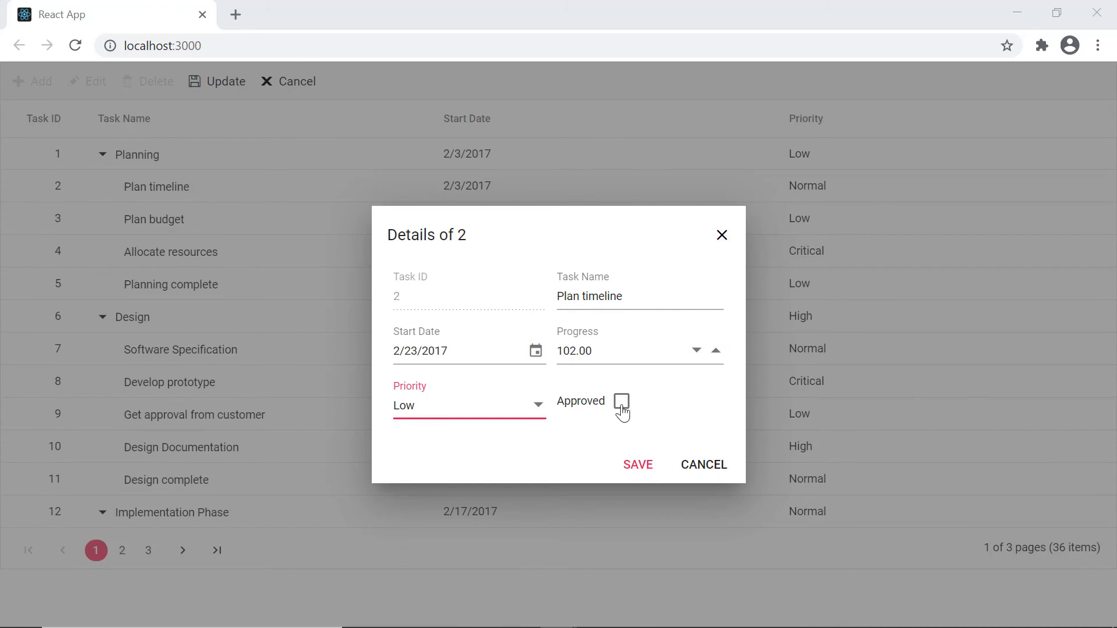
pyautogui.click(637, 466)
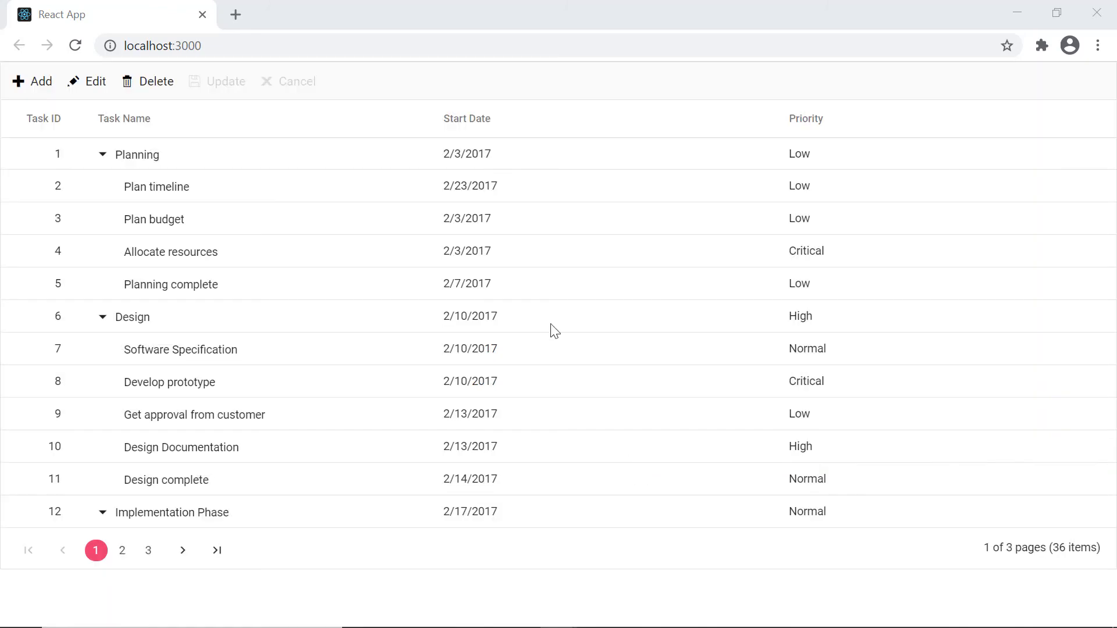
pyautogui.click(31, 81)
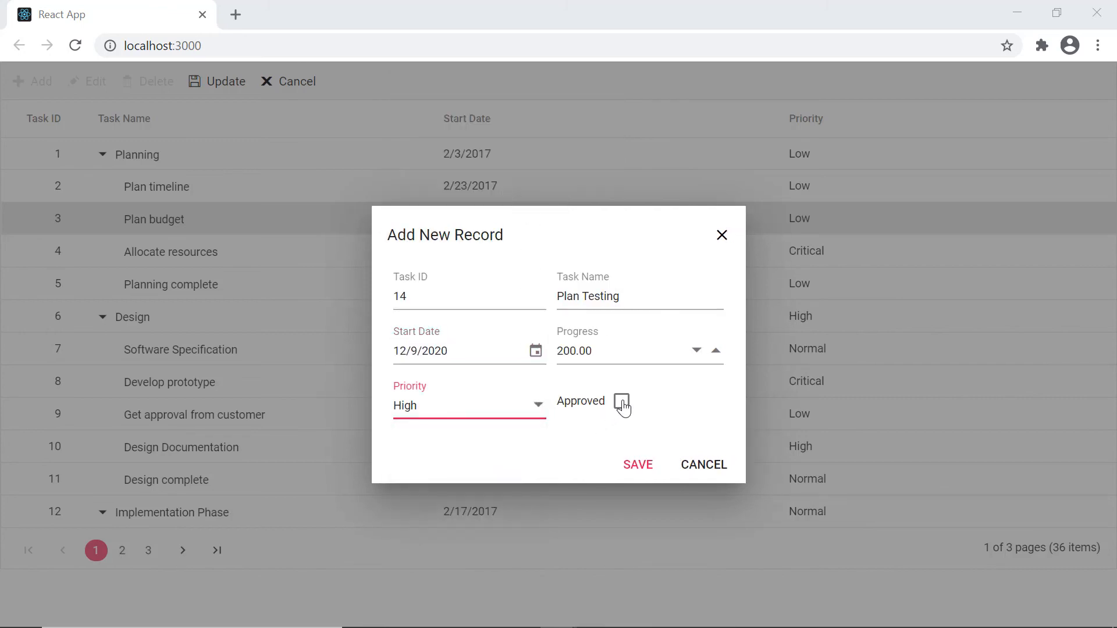
pyautogui.click(638, 466)
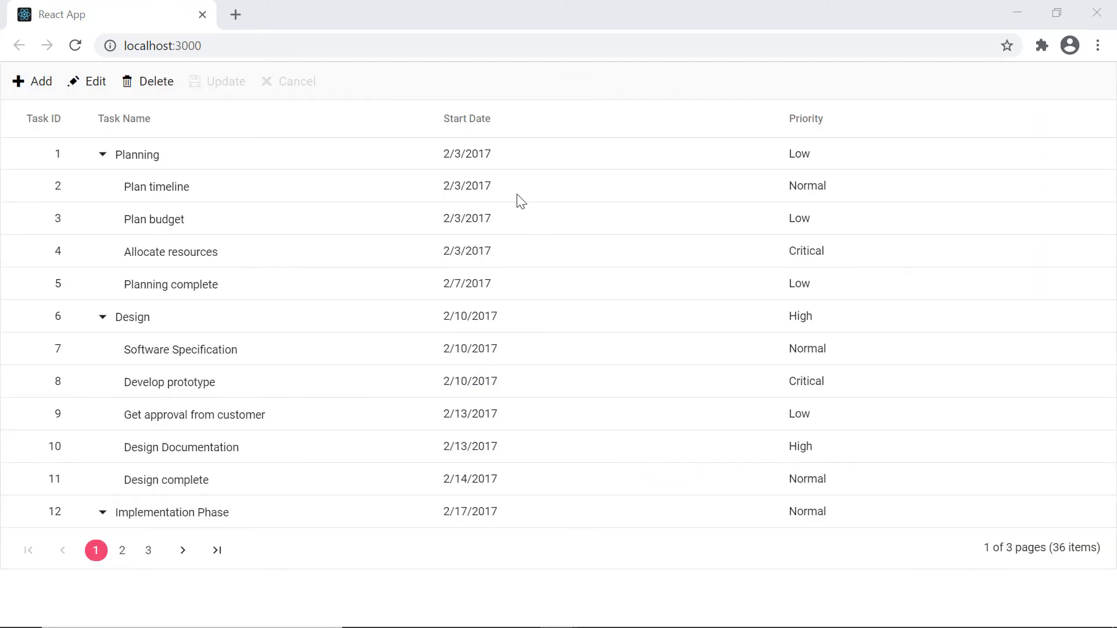
# Step: Edit task 2 again to 2/23/2017, progress up, Low, Approved, save, then start adding record 14
pyautogui.doubleClick(156, 186)
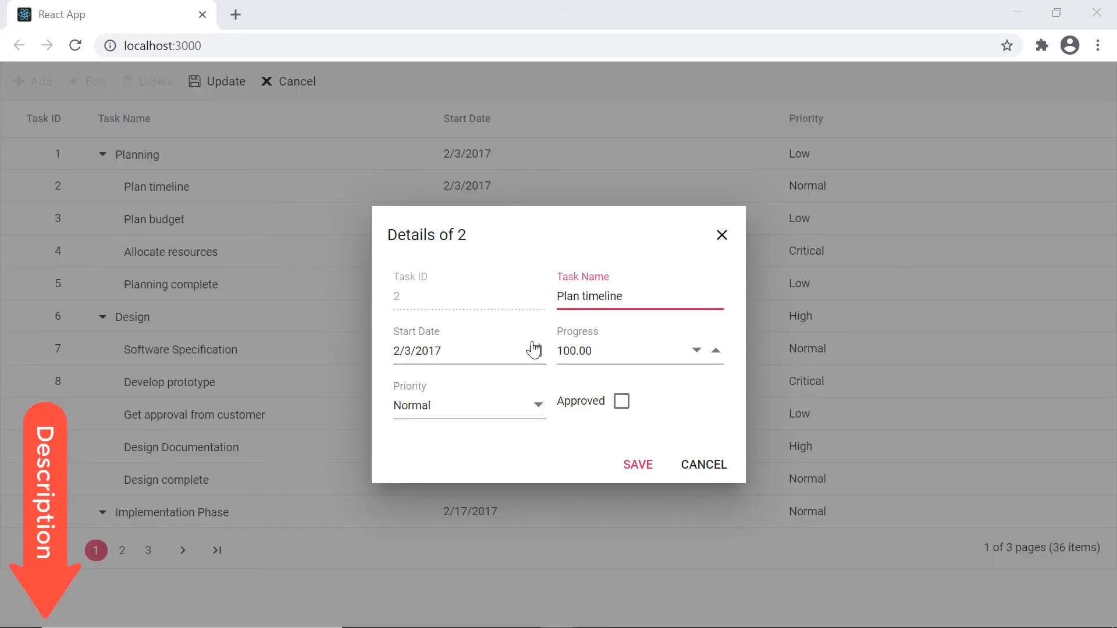
pyautogui.click(545, 352)
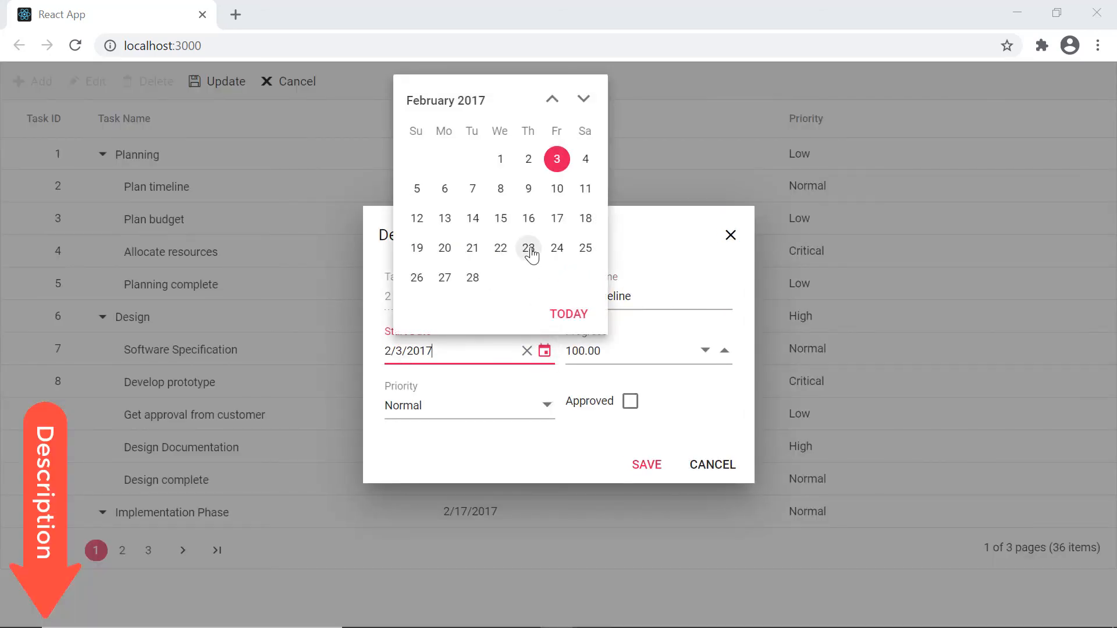
pyautogui.click(528, 248)
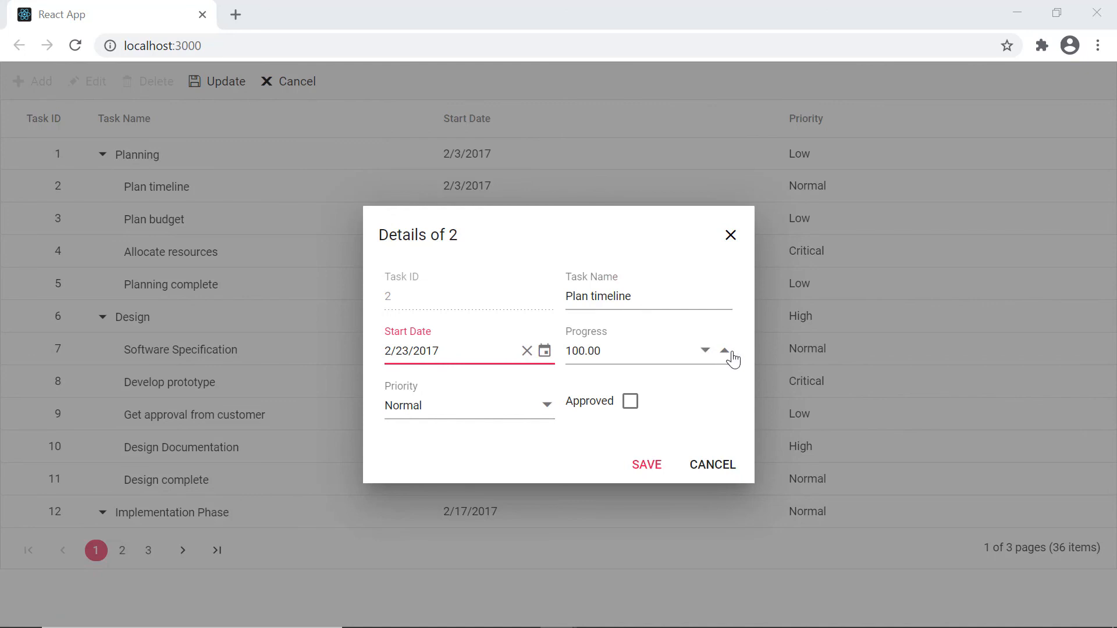
pyautogui.click(724, 347)
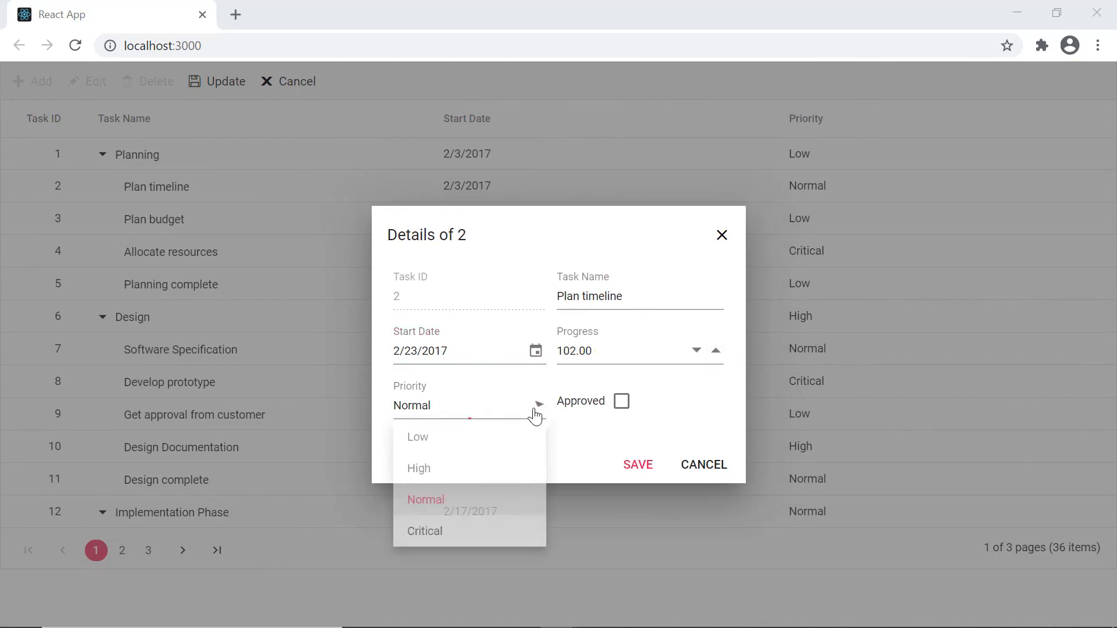
pyautogui.click(418, 437)
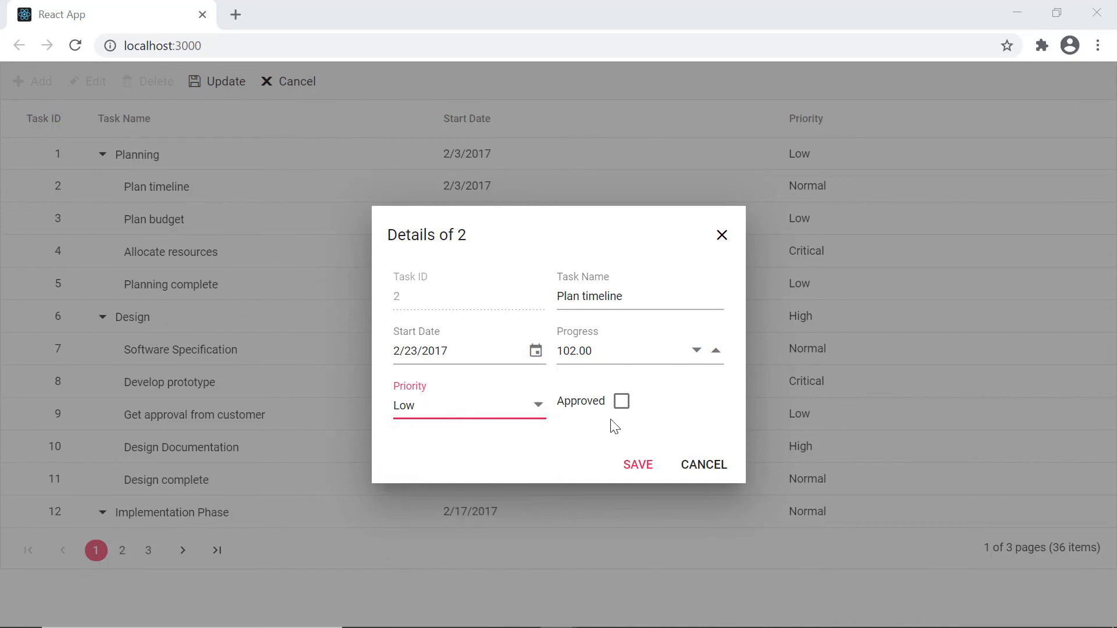
pyautogui.click(621, 400)
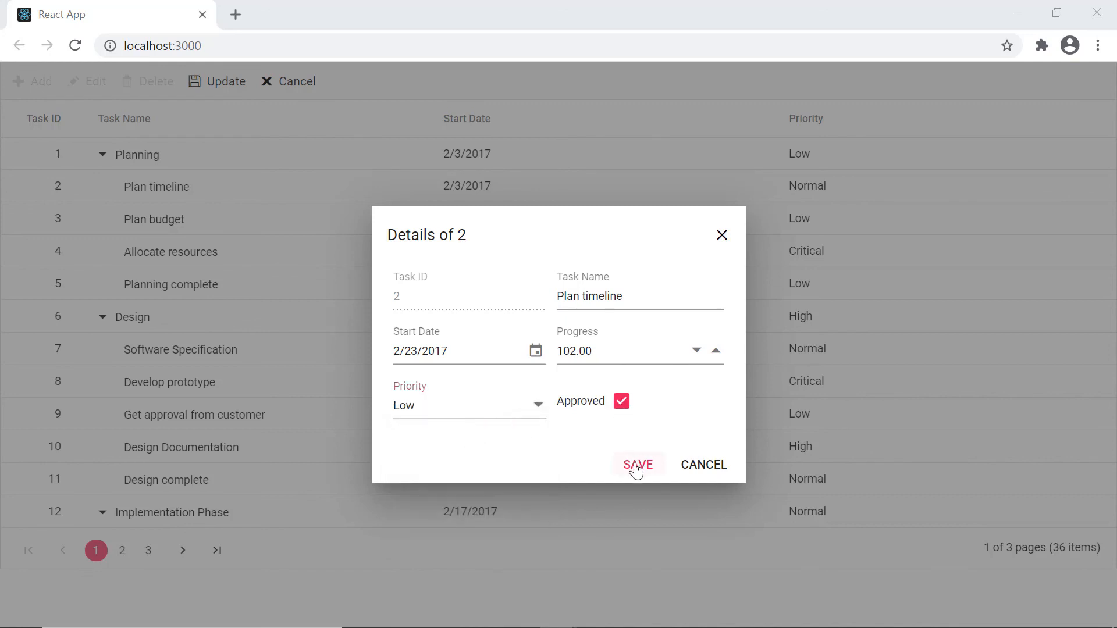
pyautogui.click(638, 465)
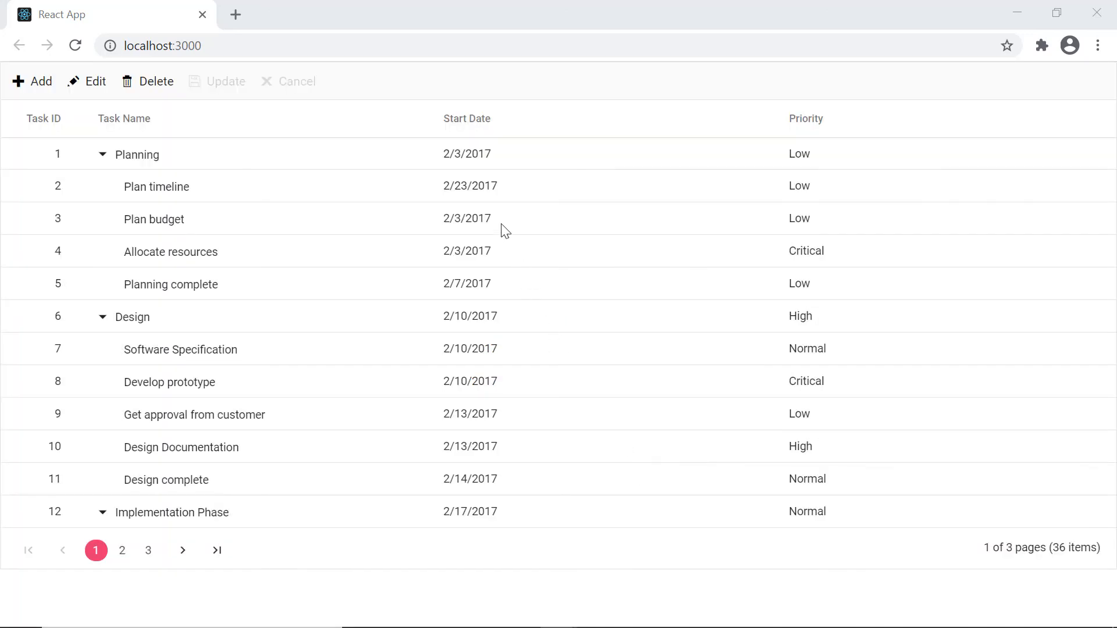
pyautogui.click(33, 82)
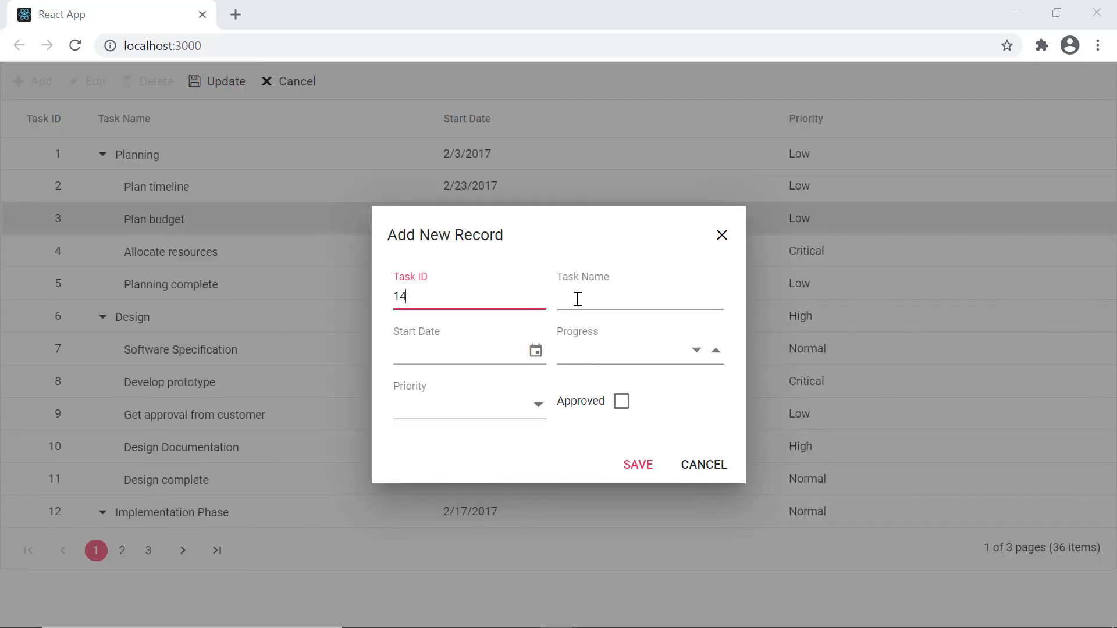